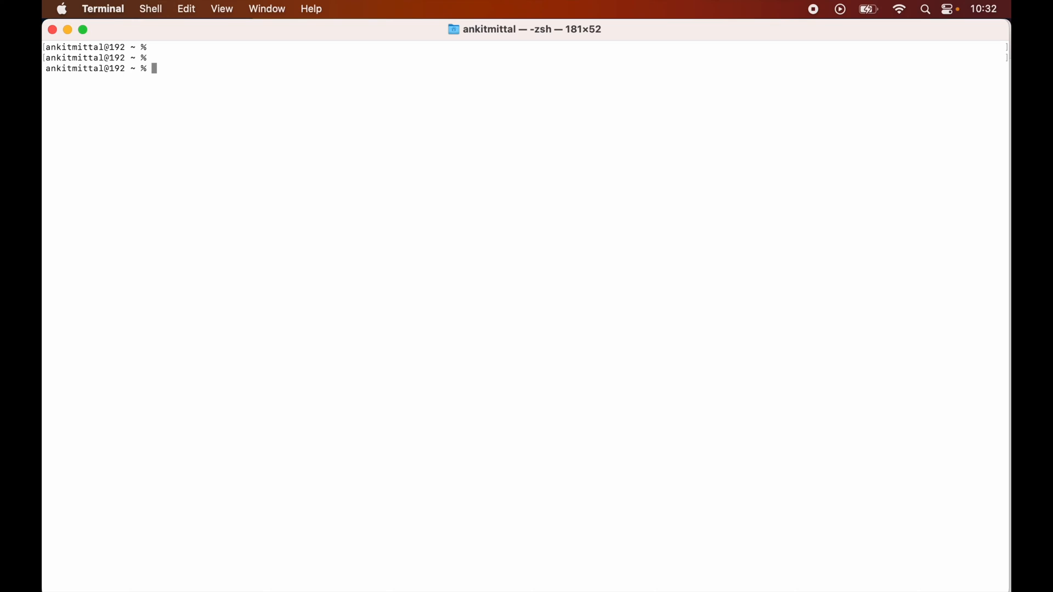
pyautogui.moveTo(410, 236)
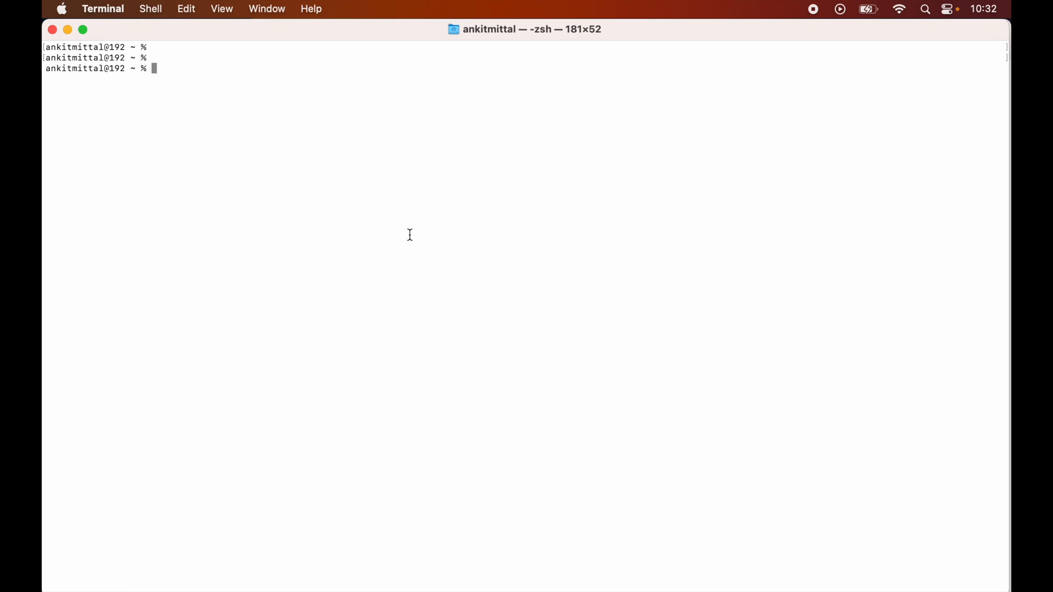
# Step: Run java -version and note the 'Unable to locate a Java Runtime' error, then begin a brew command
pyautogui.write('ja')
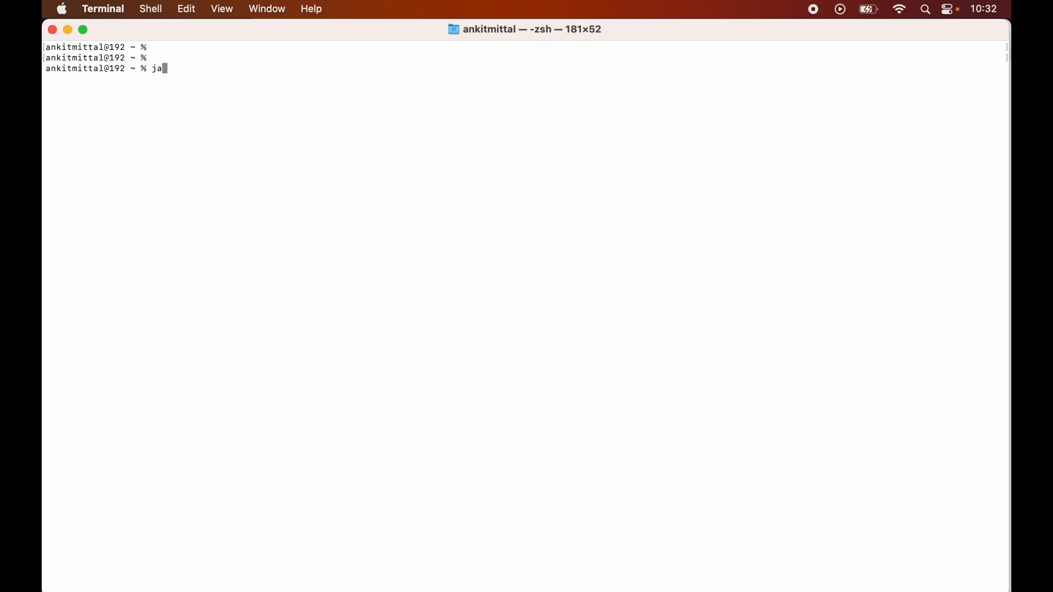
pyautogui.write('va -version')
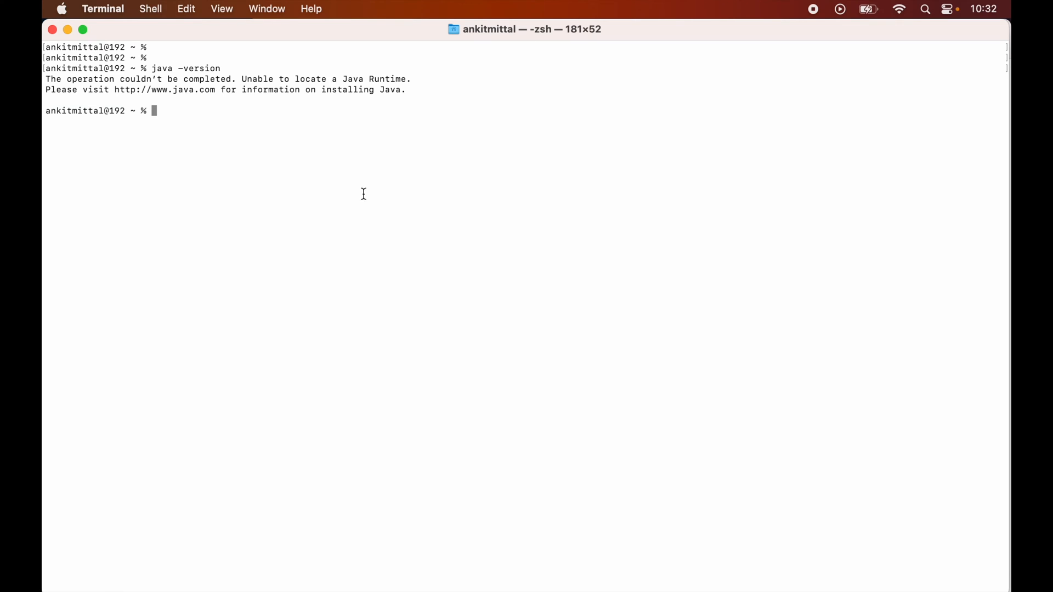
pyautogui.moveTo(242, 79); pyautogui.dragTo(407, 78)
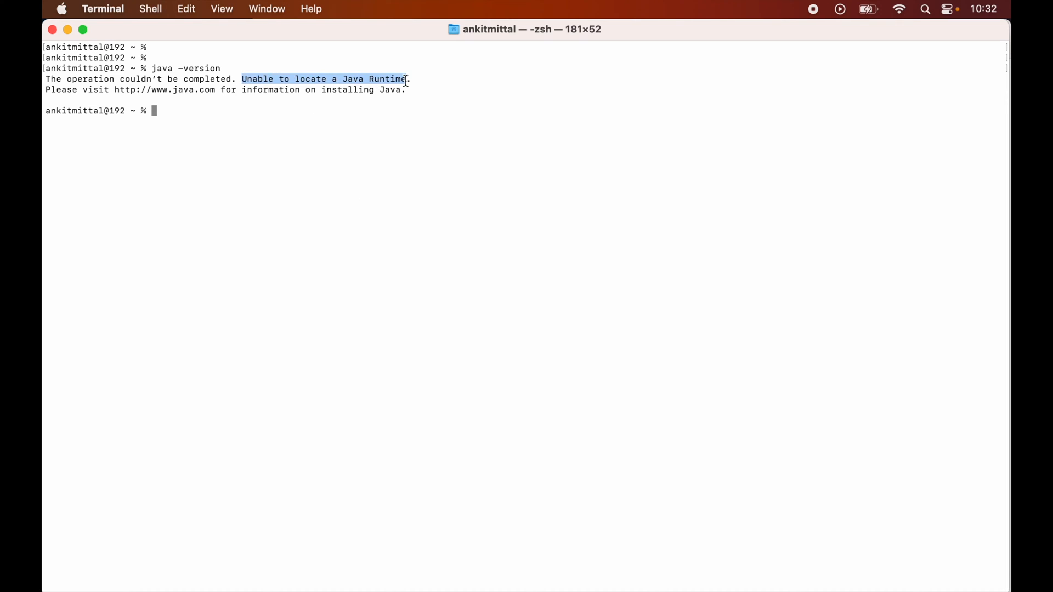
pyautogui.click(403, 119)
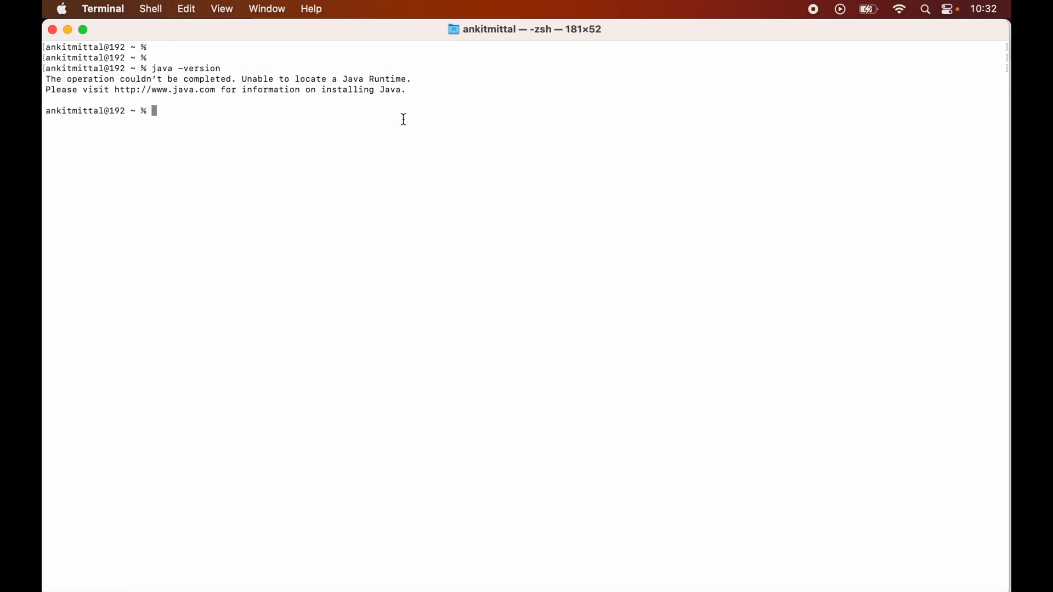
pyautogui.write('brew search ora')
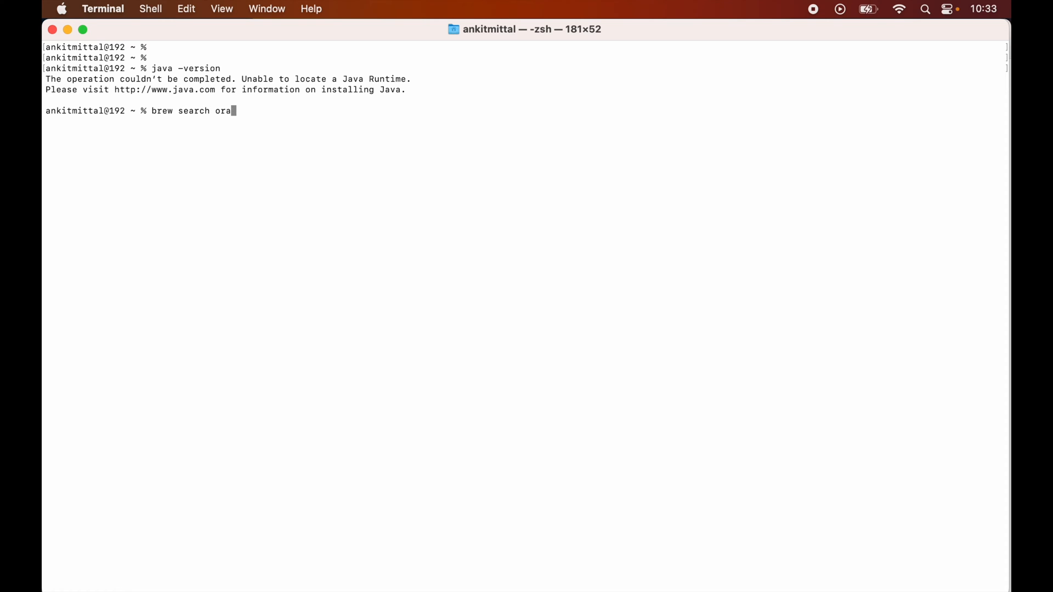
# Step: Run brew search oracle-jdk and highlight the oracle-jdk cask in the results
pyautogui.write('cle-jdk')
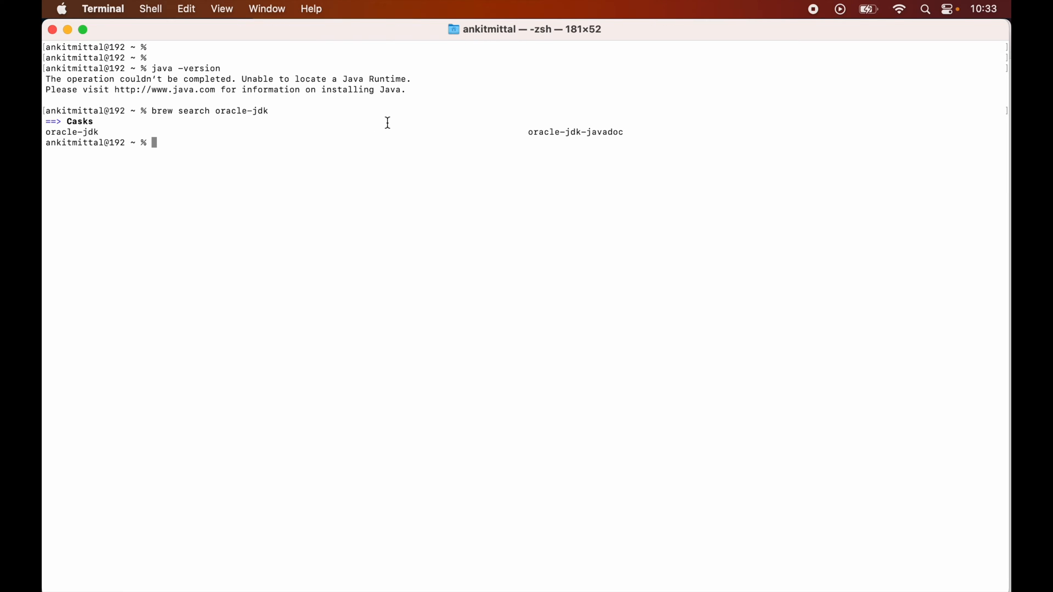
pyautogui.moveTo(44, 132)
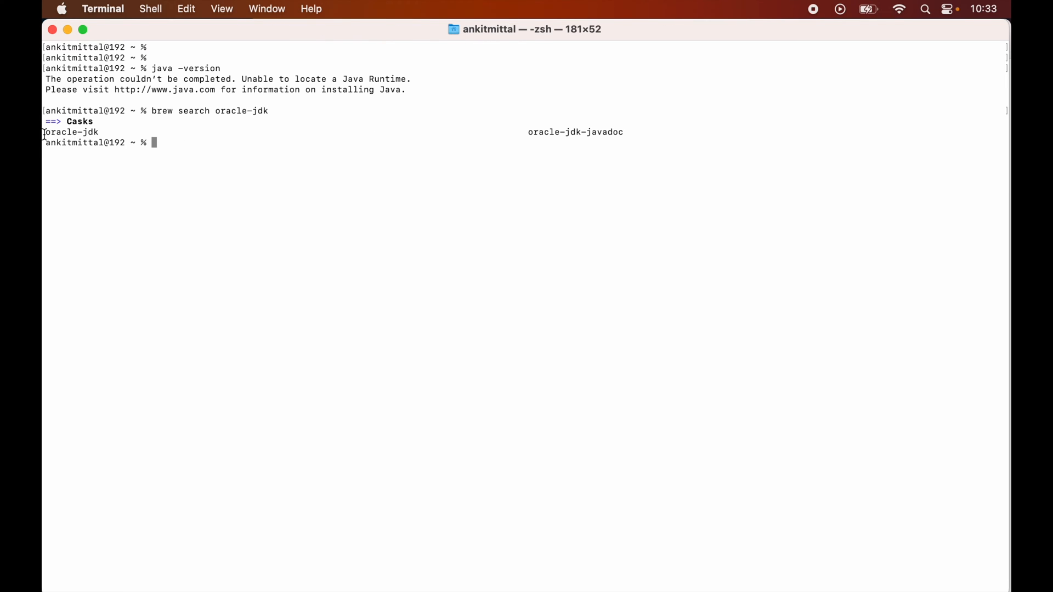
pyautogui.doubleClick(72, 131)
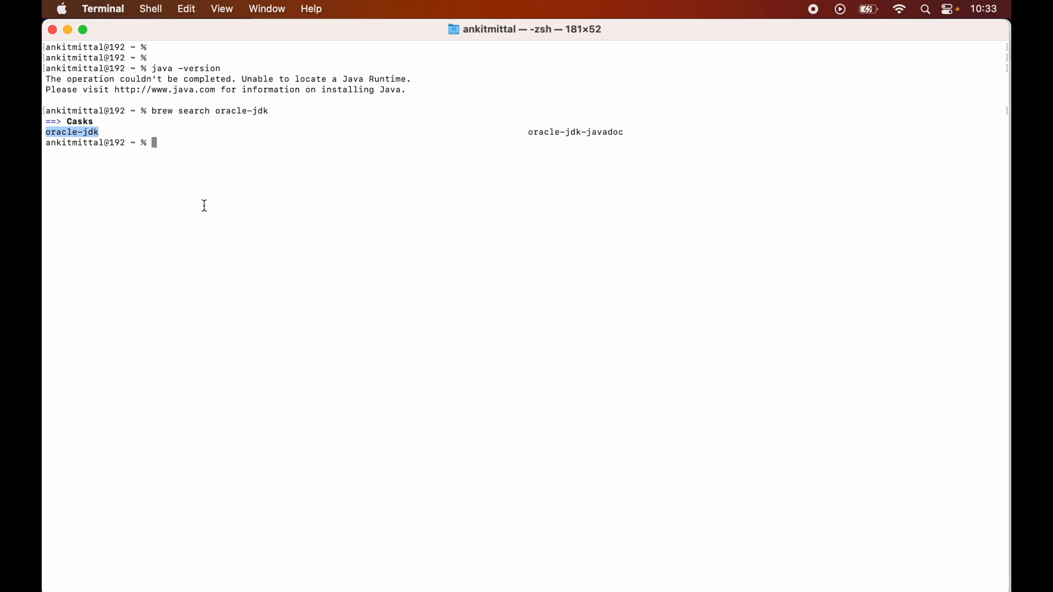
pyautogui.write('brew info o')
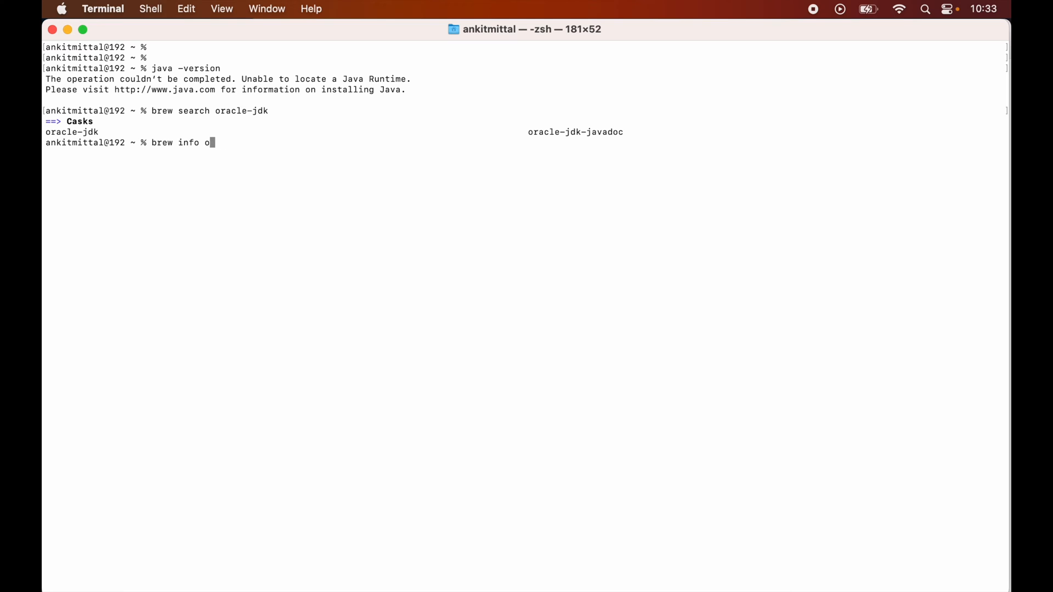
# Step: Run brew info oracle-jdk, highlight version 22.0.1 (not installed), then clear the screen
pyautogui.write('racle-jdk')
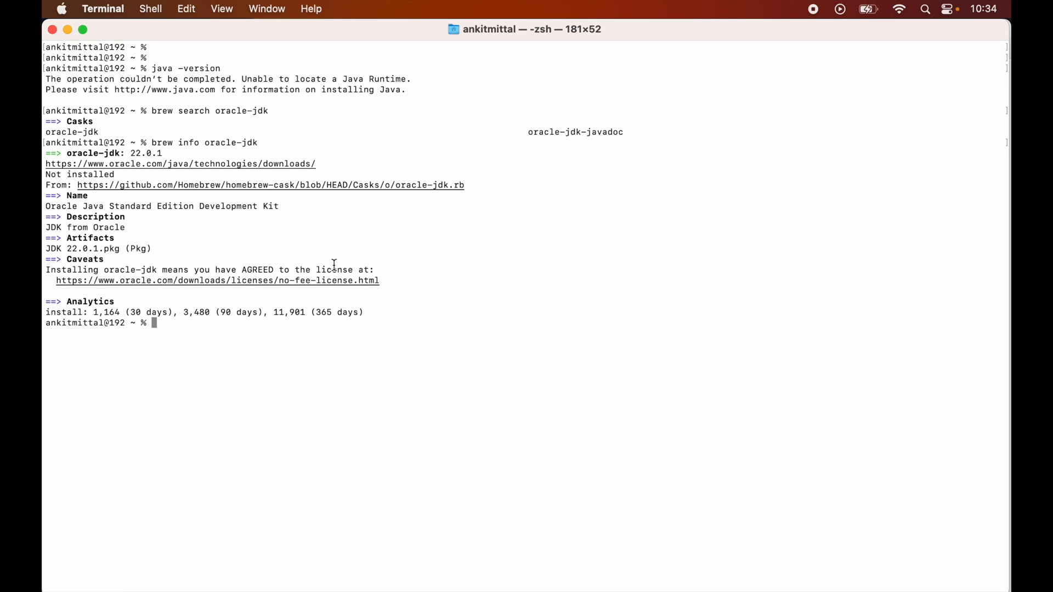
pyautogui.doubleClick(146, 154)
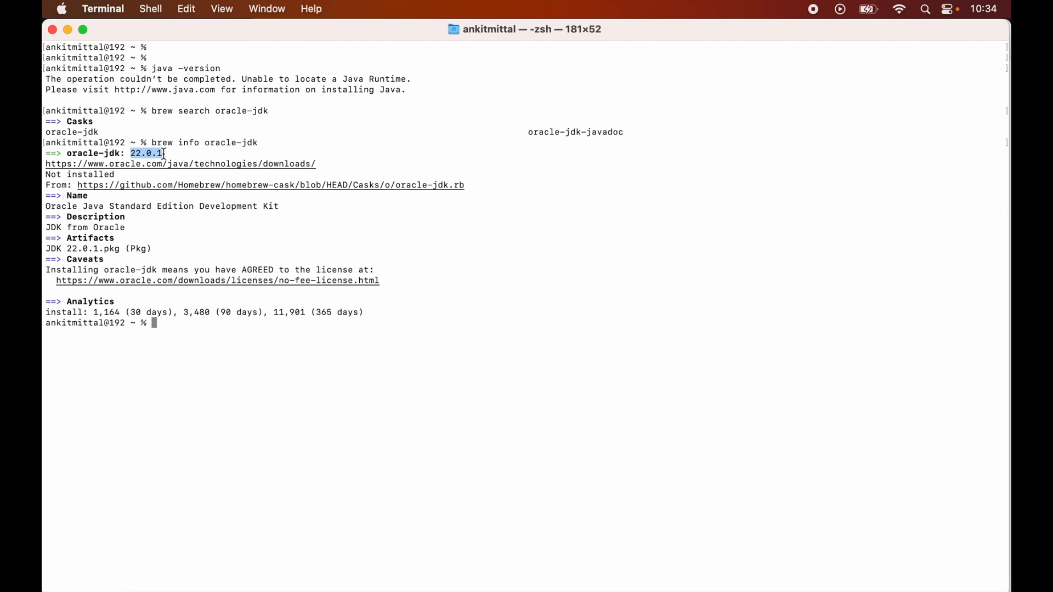
pyautogui.write('clear')
pyautogui.write('b')
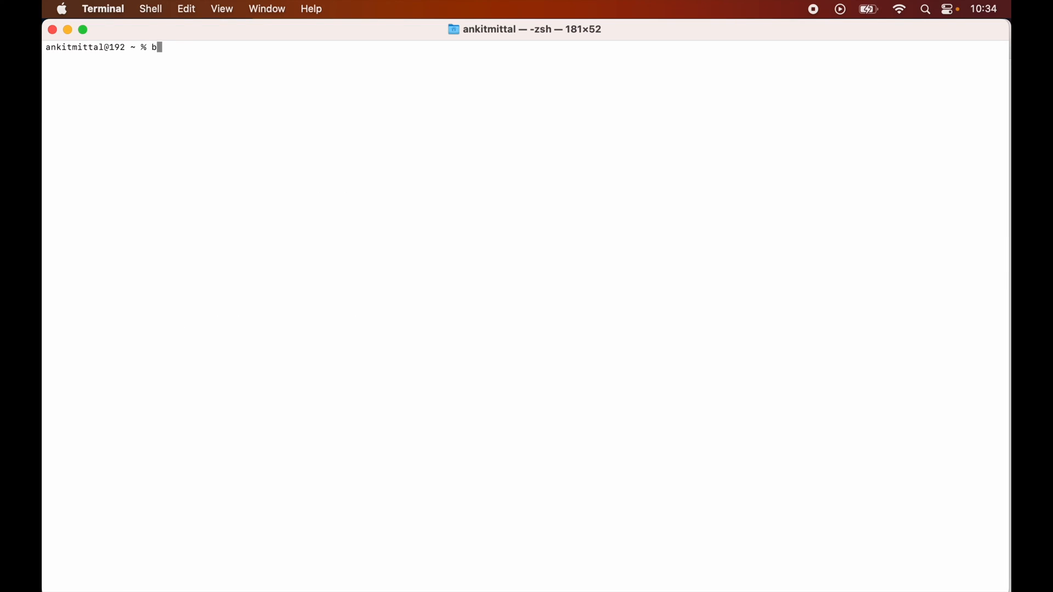
# Step: Run brew install oracle-jdk to install JDK 22.0.1
pyautogui.write('rew install')
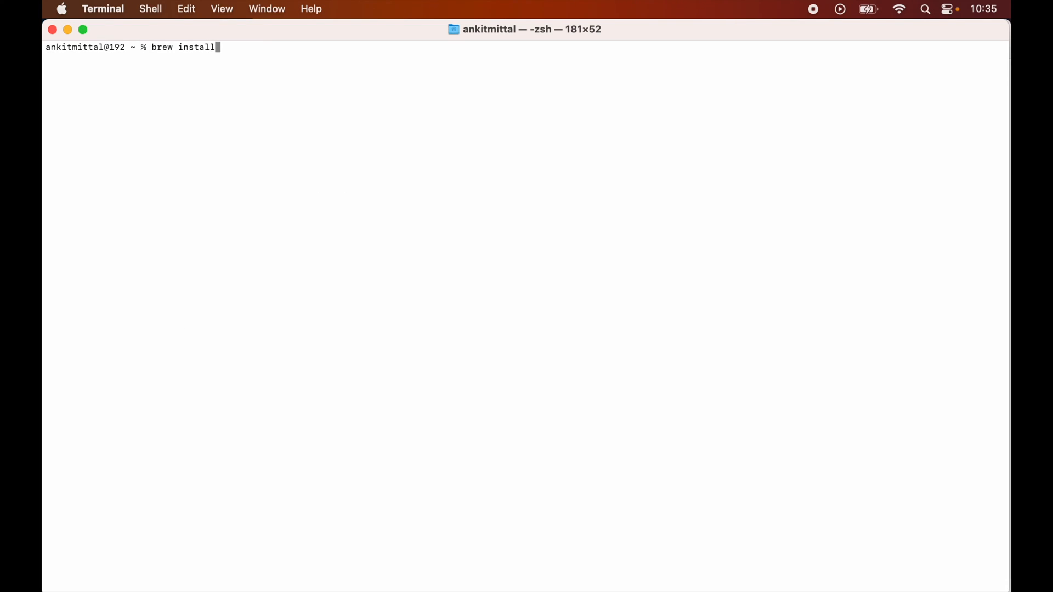
pyautogui.write('oracle-jdk')
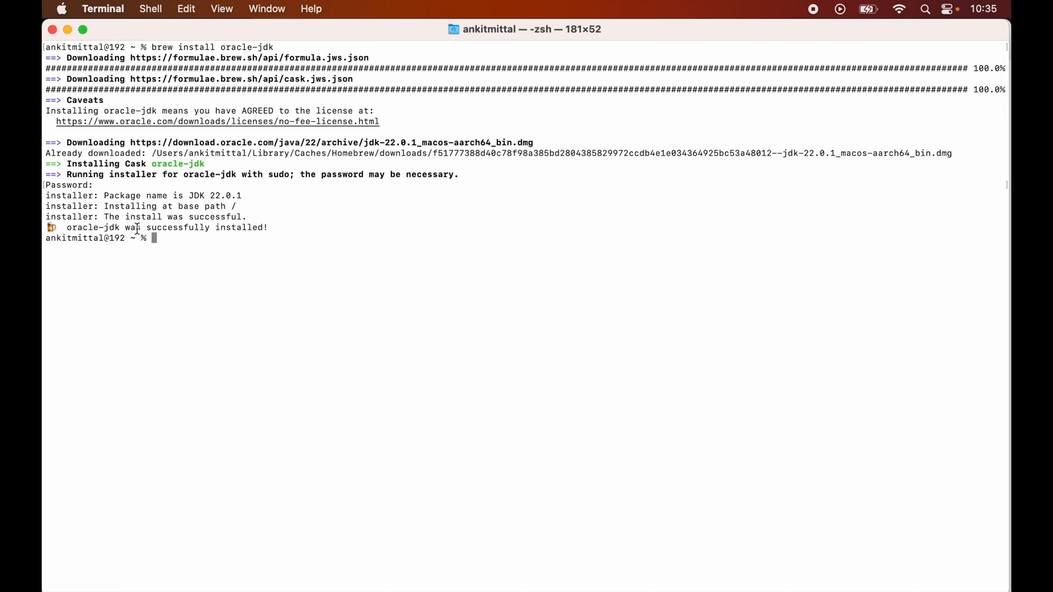
pyautogui.moveTo(244, 206)
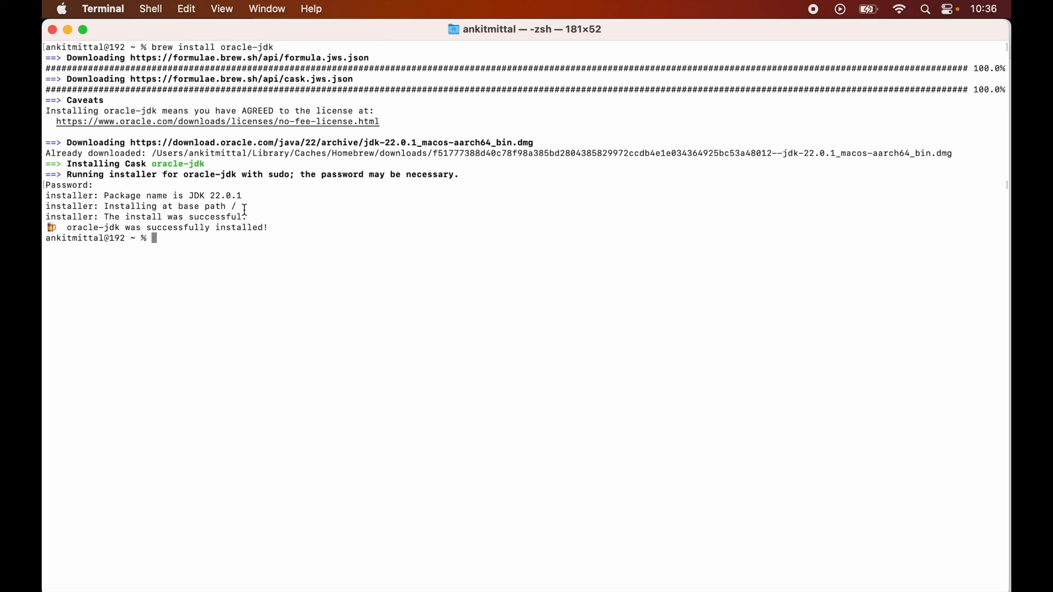
# Step: Run java -version to confirm Java 22.0.1 is now installed
pyautogui.write('java')
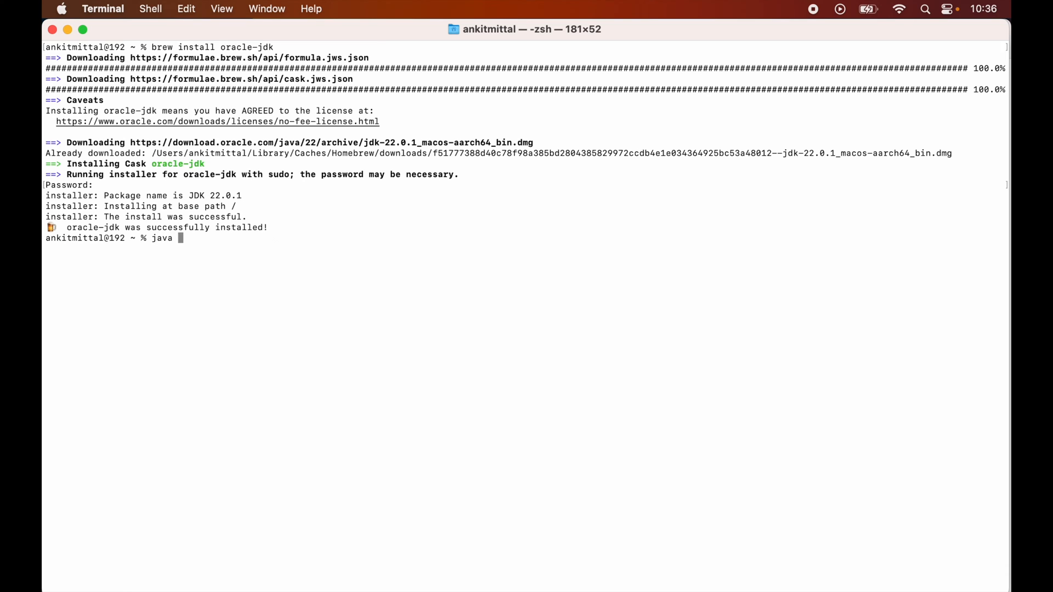
pyautogui.write('-vr')
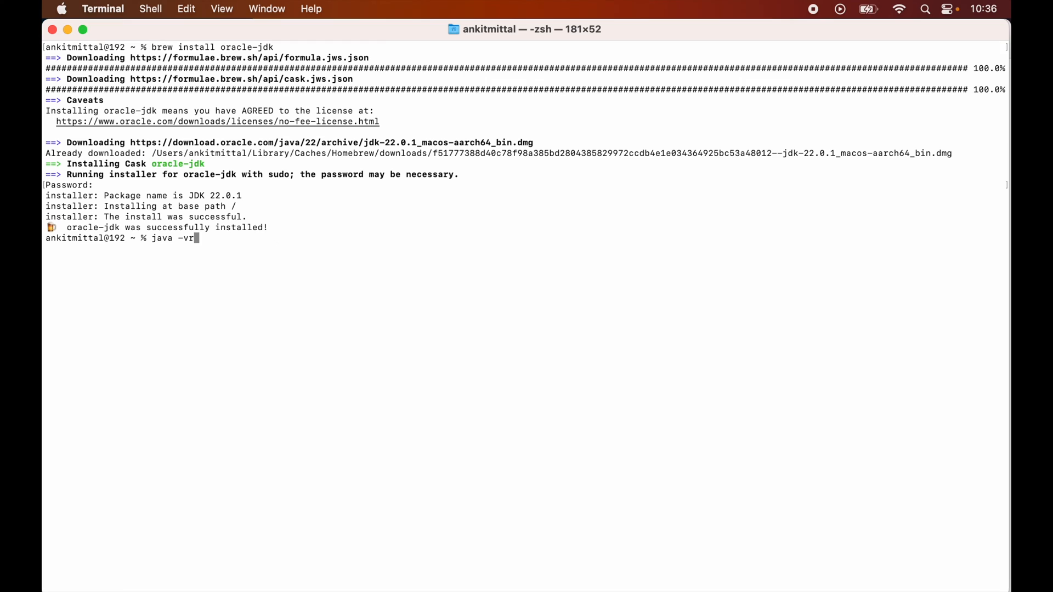
pyautogui.press('Return')
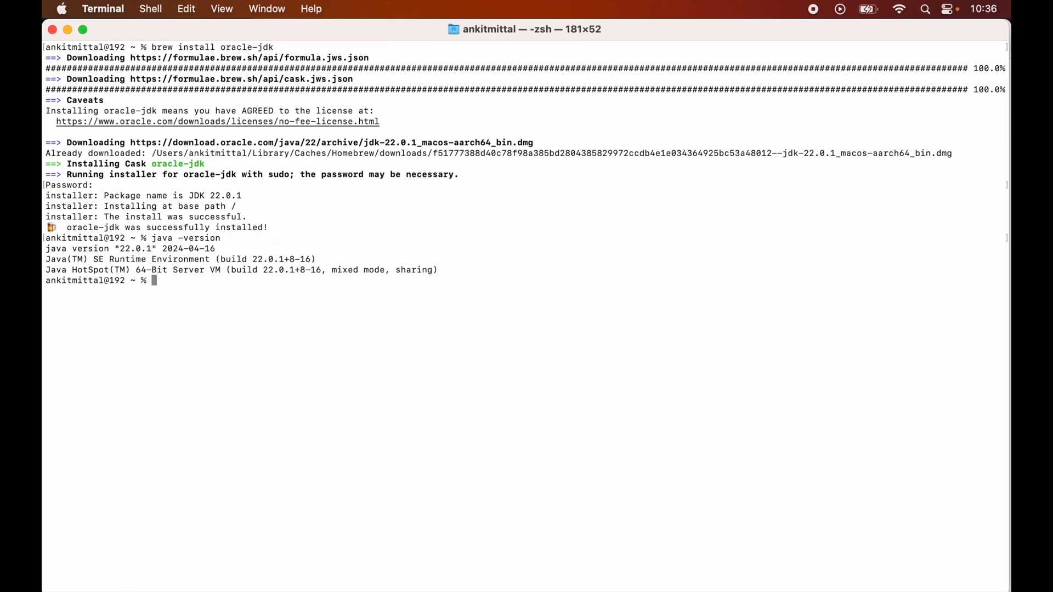
pyautogui.moveTo(114, 259)
pyautogui.write('echo $JAVA_HOME')
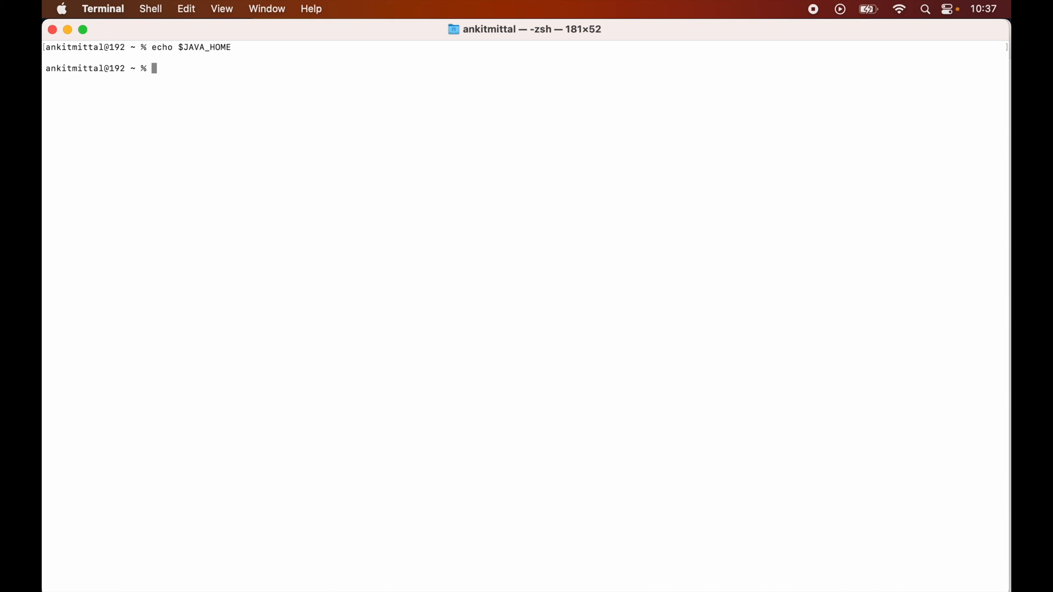
# Step: After echo $JAVA_HOME prints nothing, begin a cd / command toward the JDK folder
pyautogui.write('cd /')
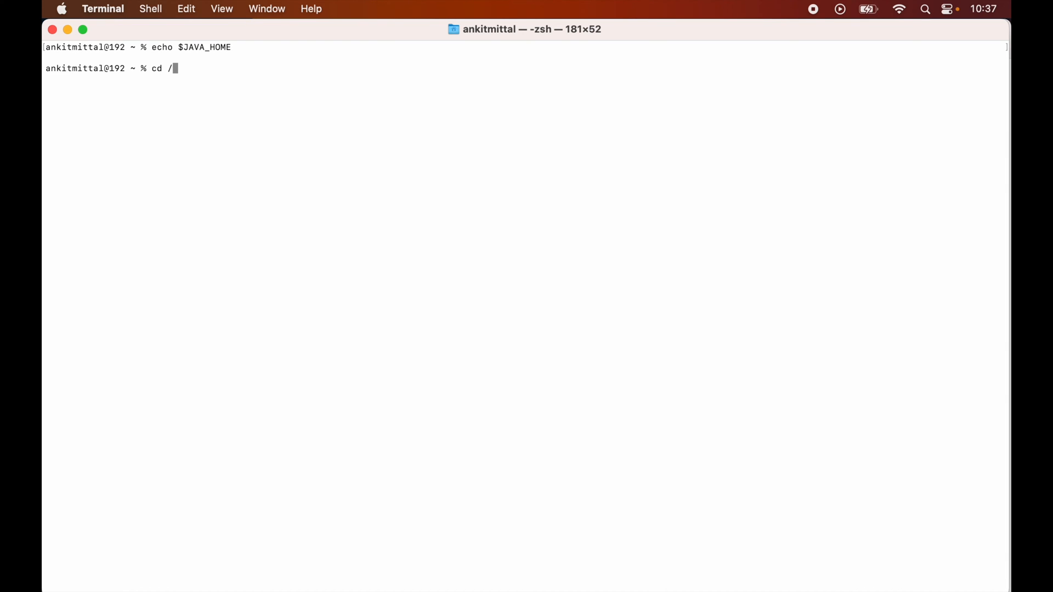
# Step: Change into /Library/Java/JavaVirtualMachines and then into jdk-22.jdk
pyautogui.write('Libra')
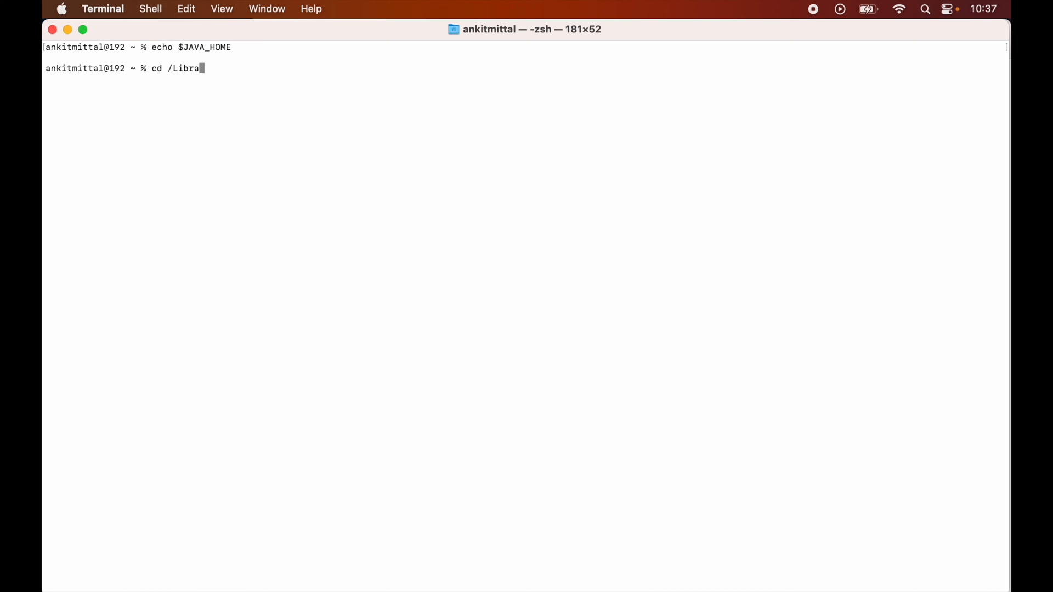
pyautogui.write('ry/')
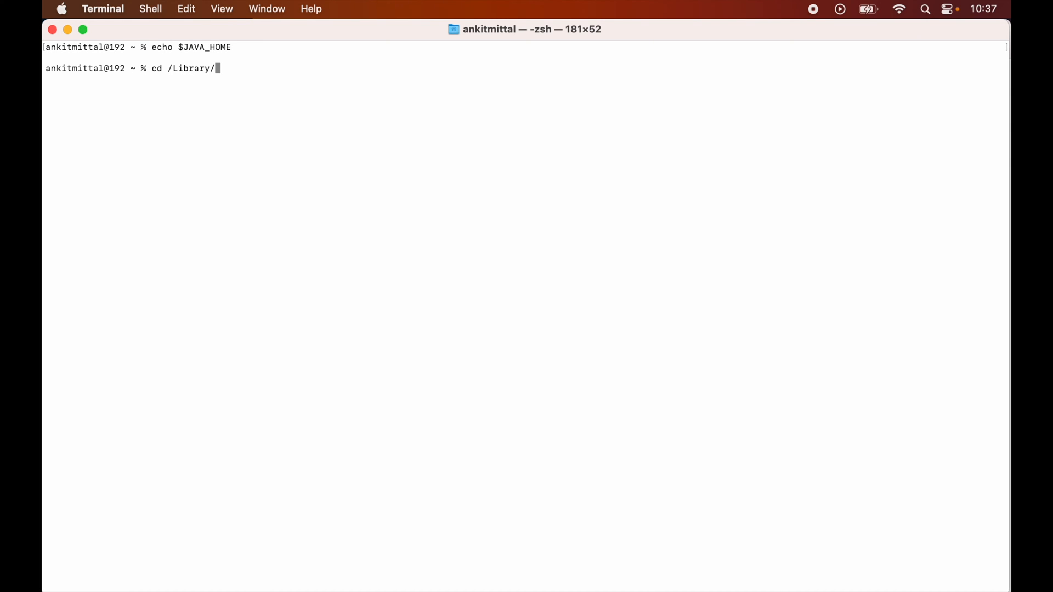
pyautogui.write('Java/JavaVirtualMachines')
pyautogui.write('ls')
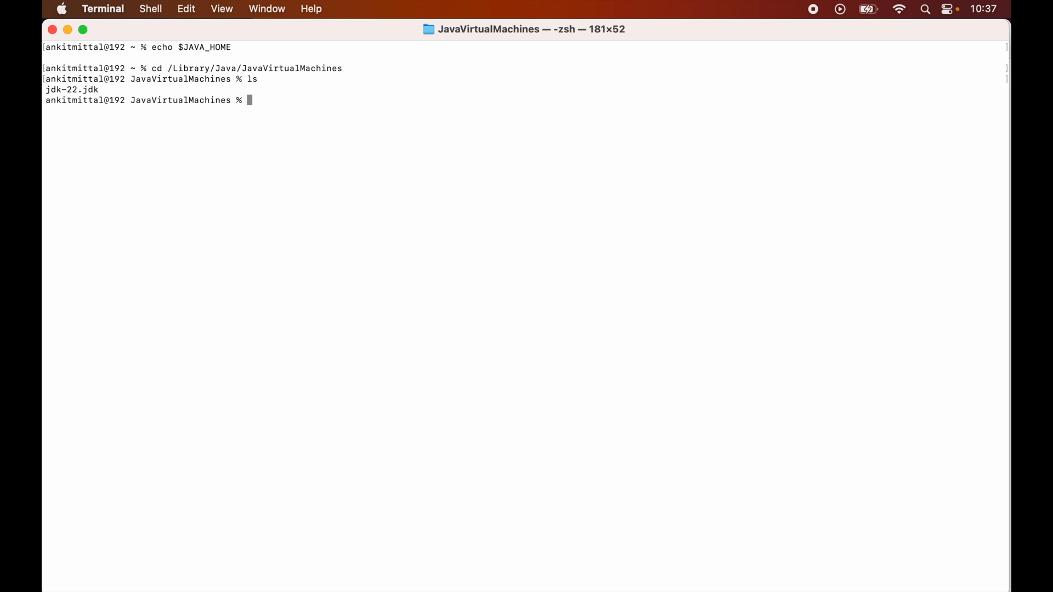
pyautogui.moveTo(66, 92)
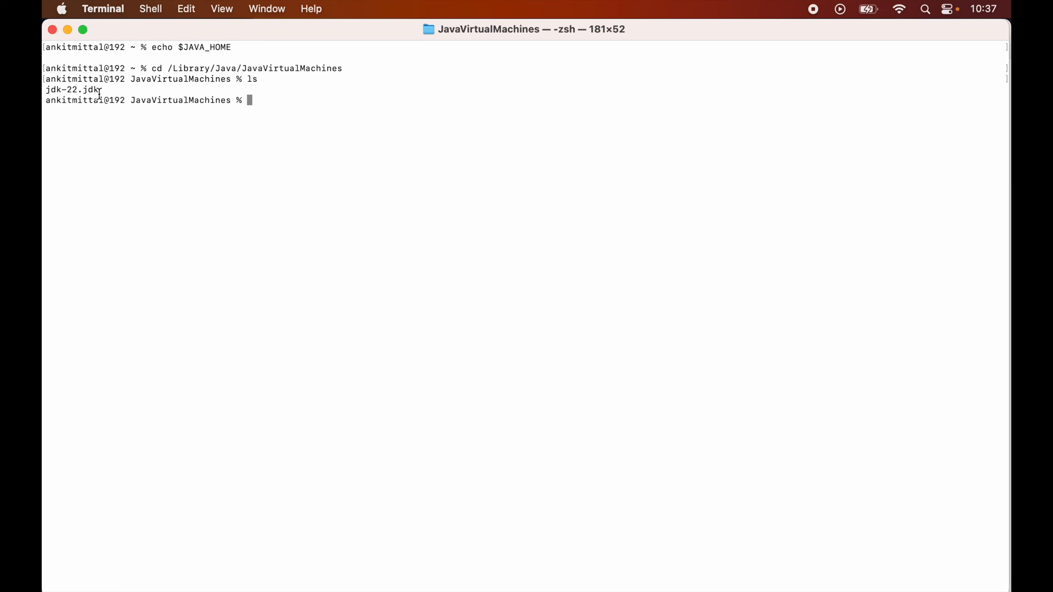
pyautogui.write('cd')
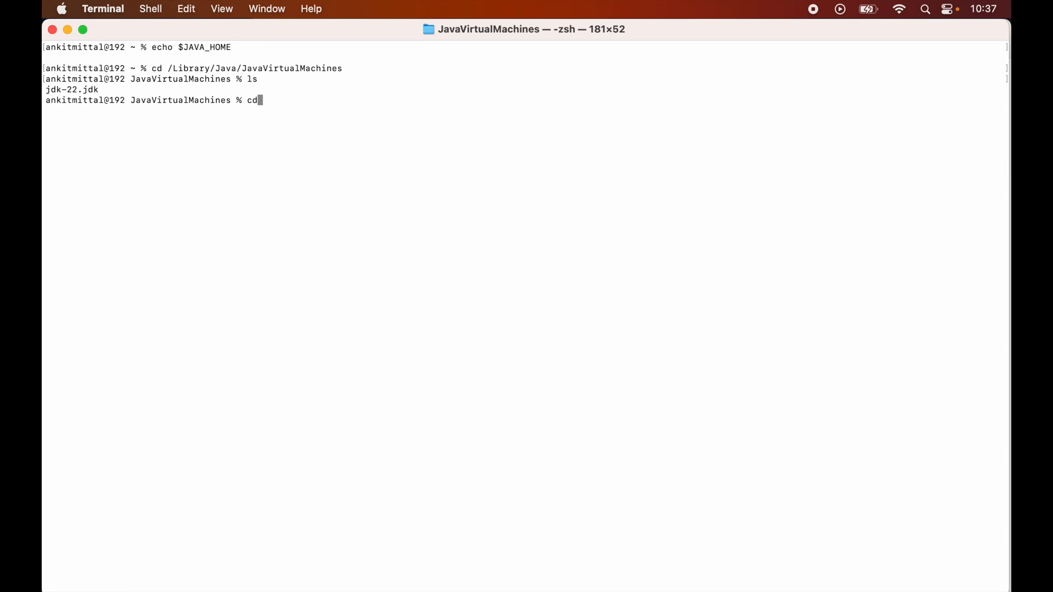
pyautogui.write('jdk-22.jdk')
pyautogui.write('ls')
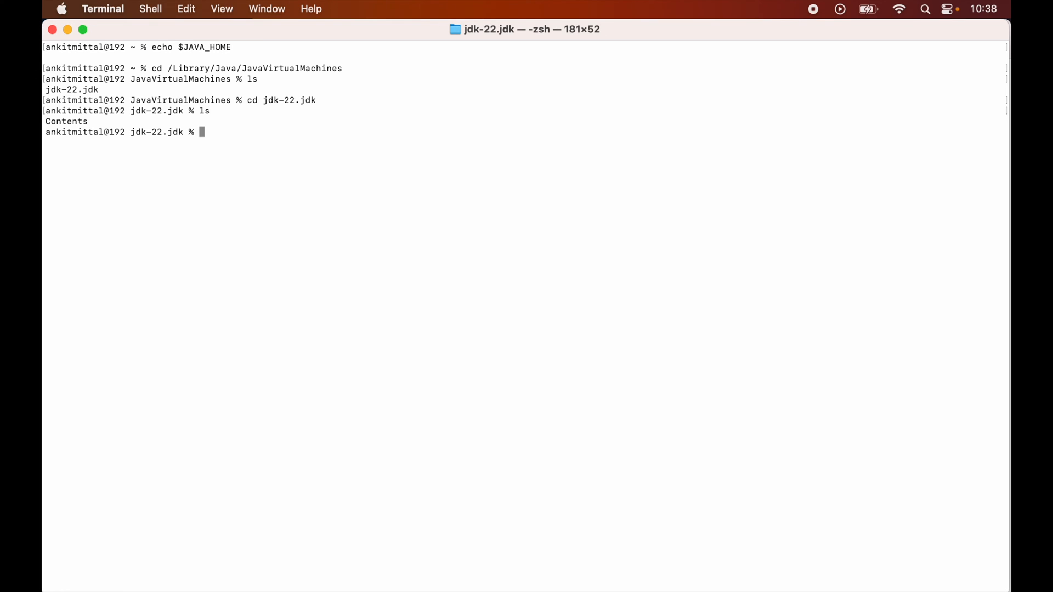
# Step: Move into Contents/Home and run pwd to print the full JDK home path
pyautogui.write('cd C')
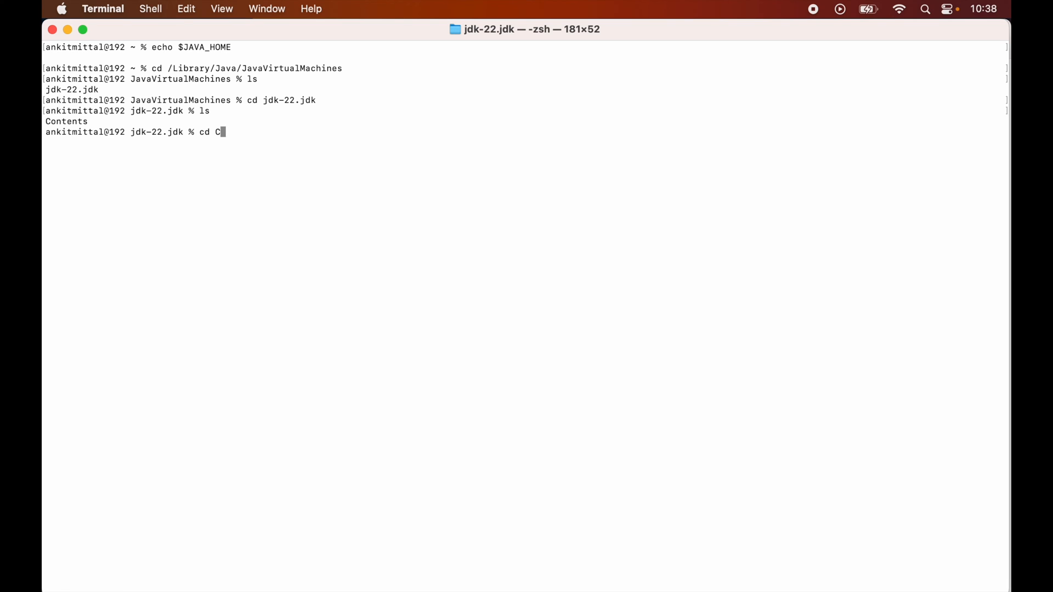
pyautogui.write('ontents')
pyautogui.write('ls')
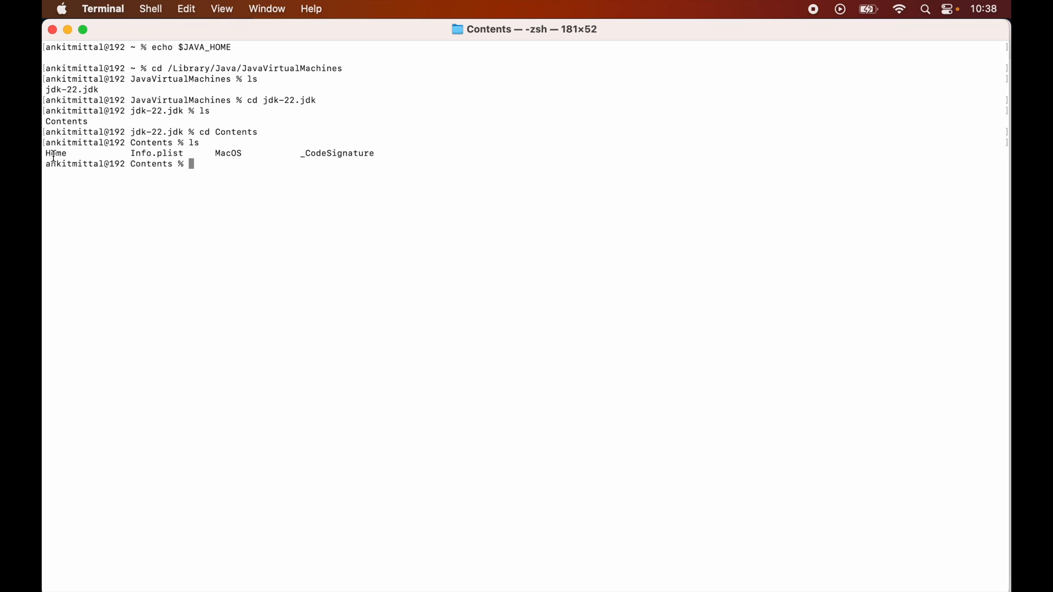
pyautogui.moveTo(117, 198)
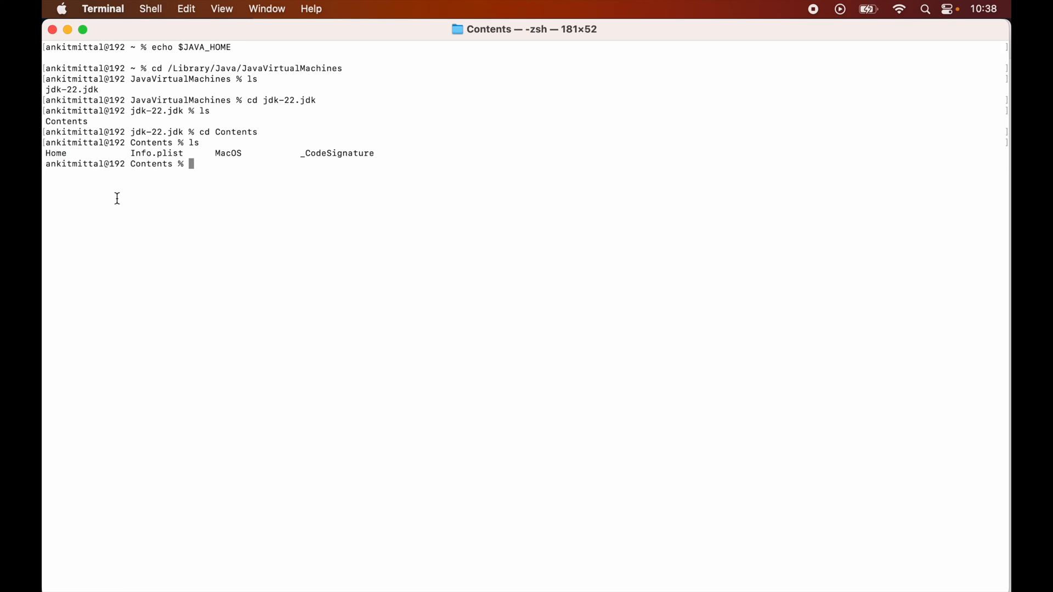
pyautogui.write('cd Home')
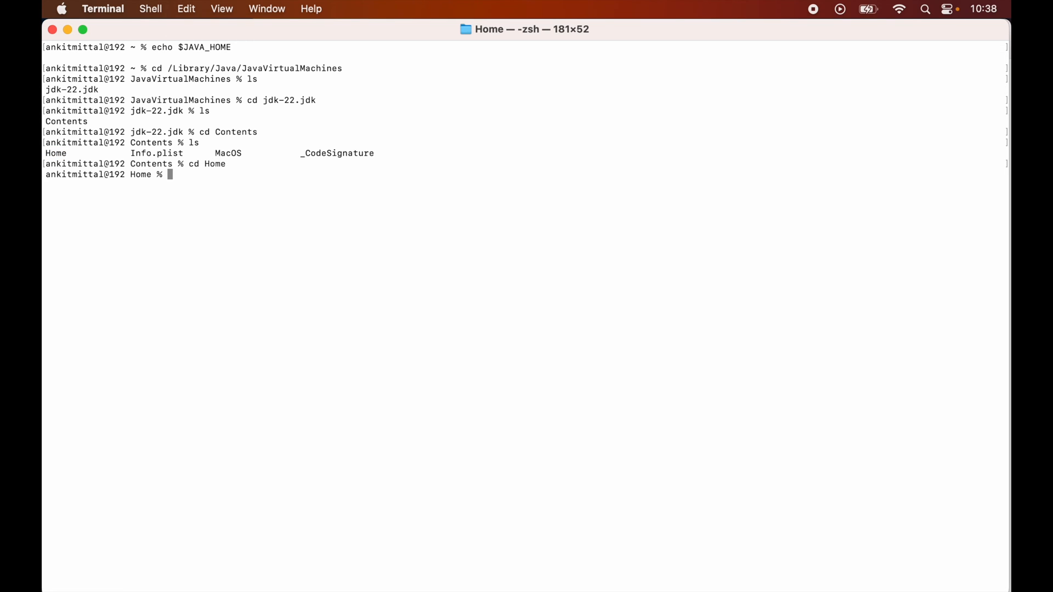
pyautogui.write('pwd')
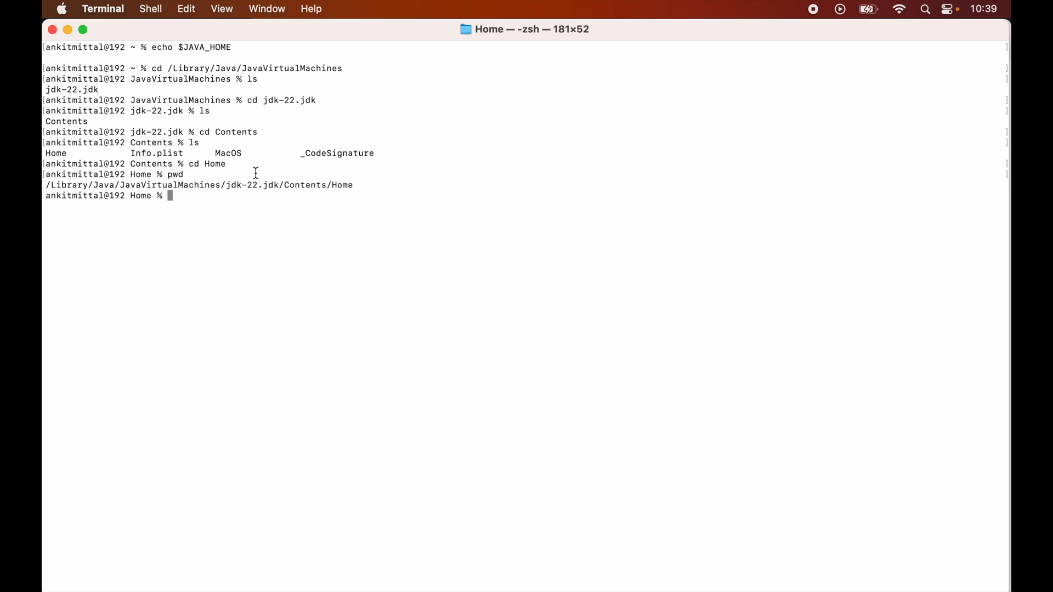
pyautogui.moveTo(245, 198)
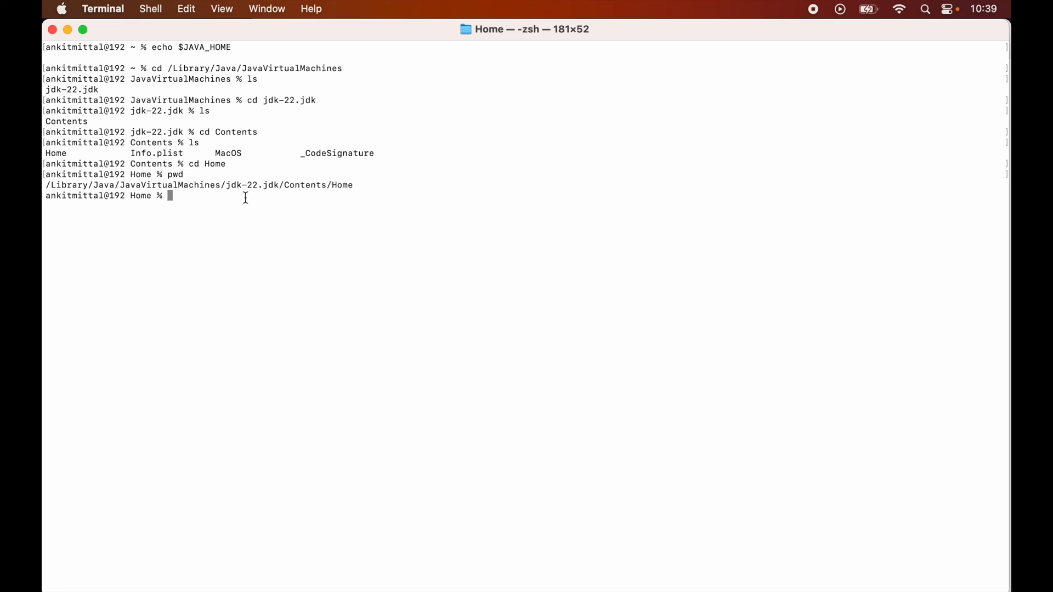
pyautogui.moveTo(47, 185)
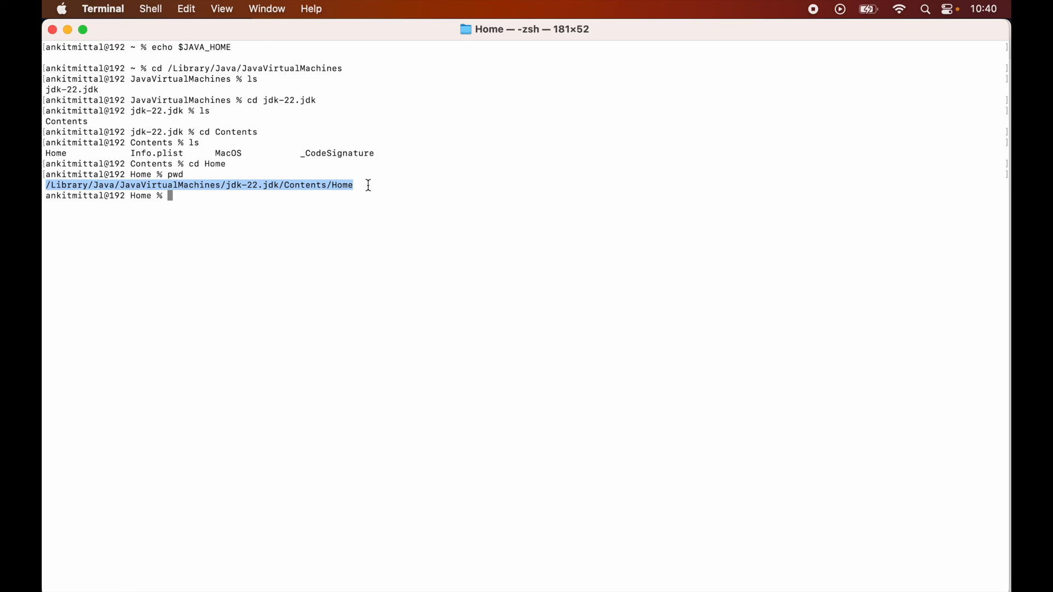
# Step: Run ls -la ~ to list hidden files and confirm .zshrc exists
pyautogui.write('ls')
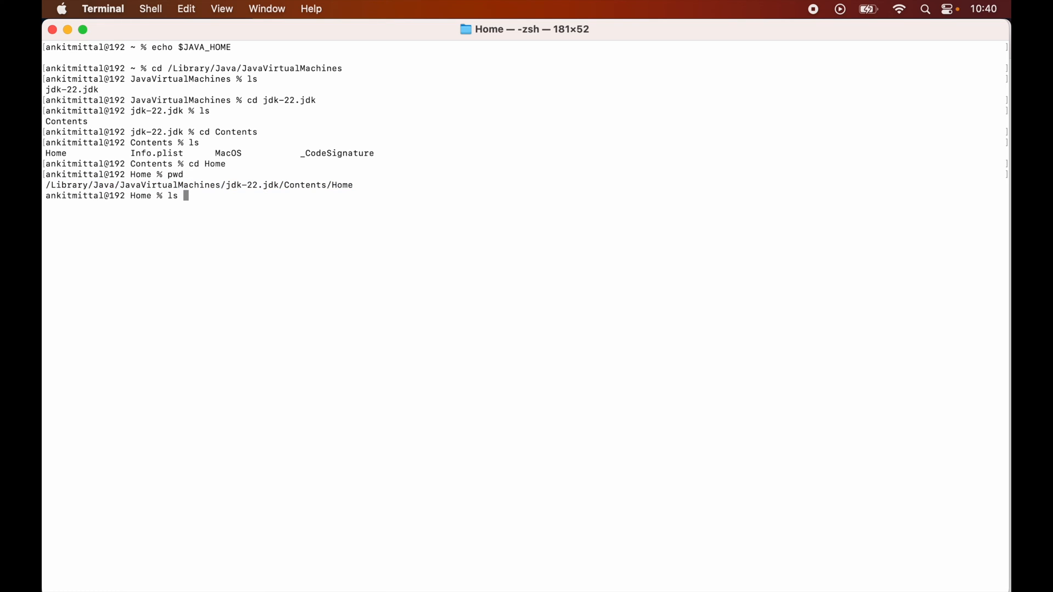
pyautogui.write('-')
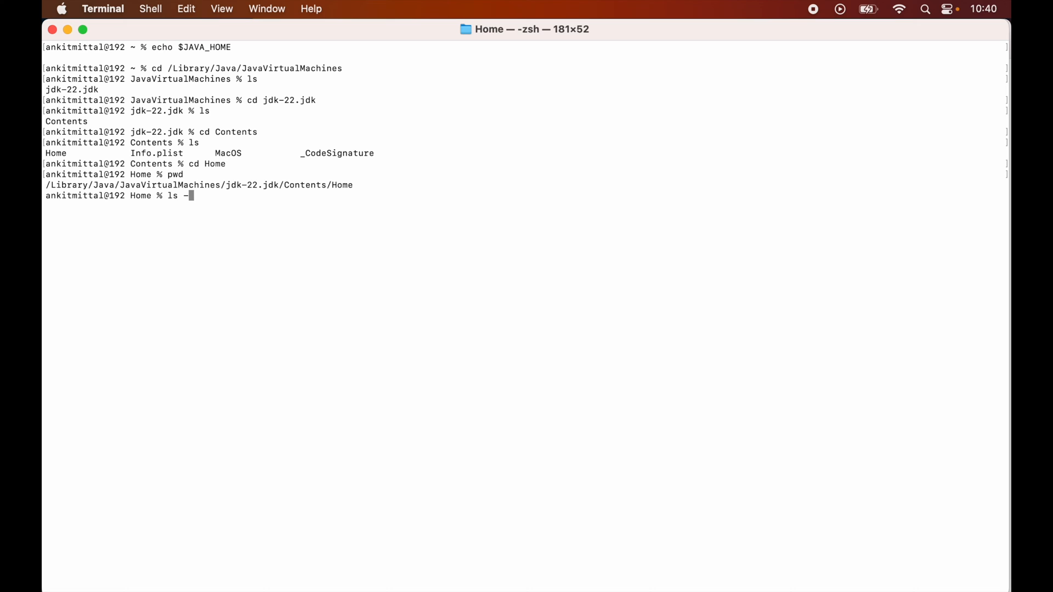
pyautogui.write('la ~')
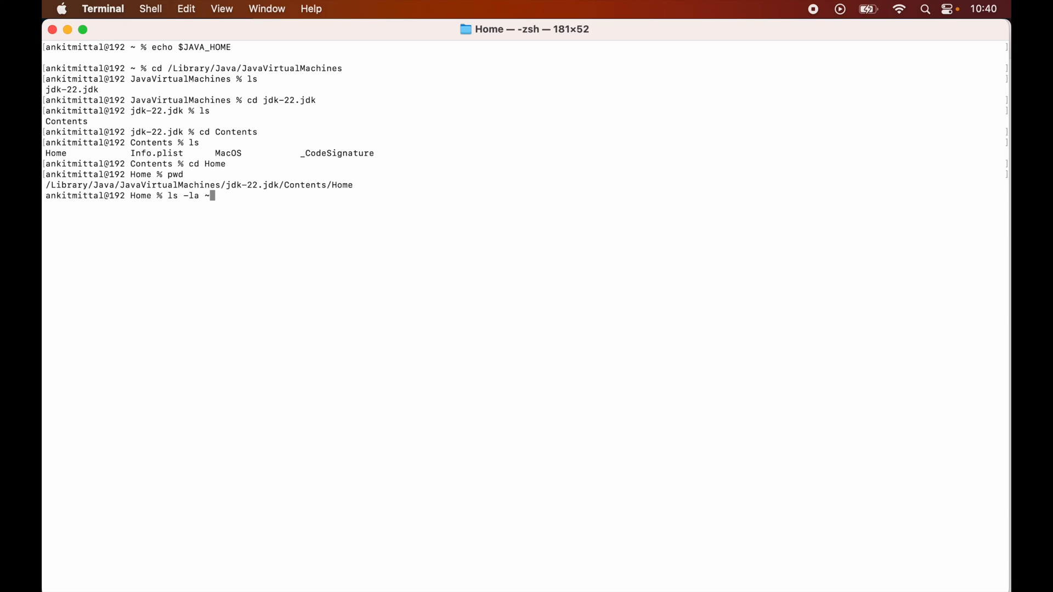
pyautogui.press('Return')
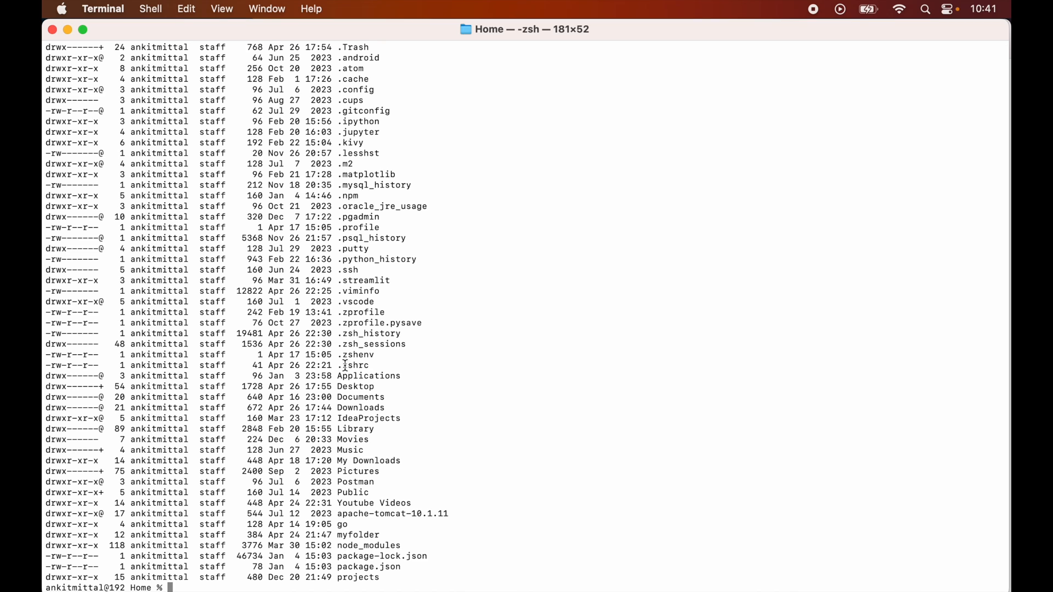
pyautogui.doubleClick(356, 365)
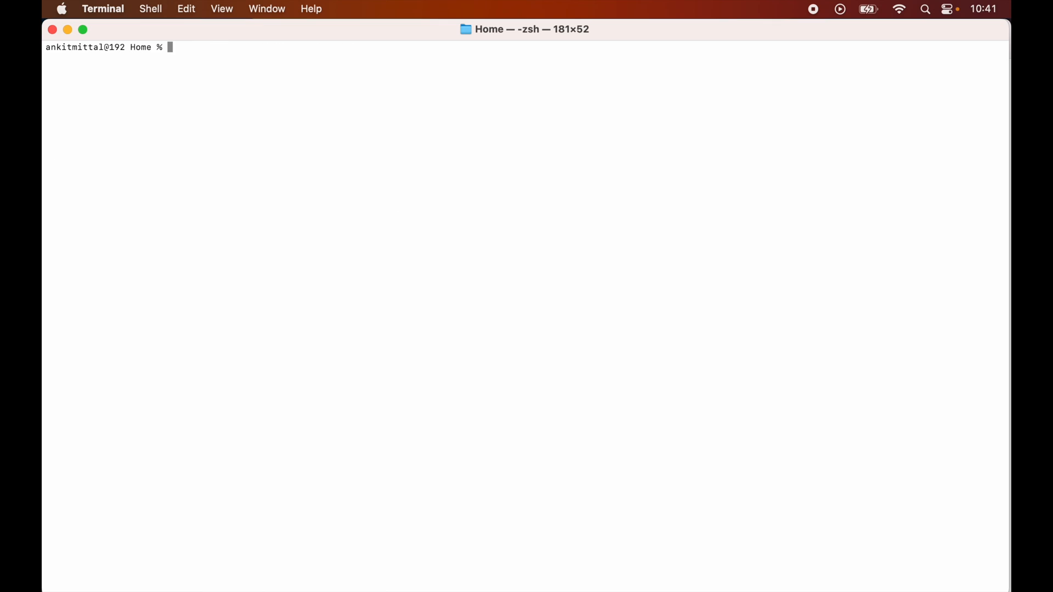
# Step: Run pwd, then open ~/.zshrc in vi showing the existing mysql PATH line
pyautogui.write('pwd')
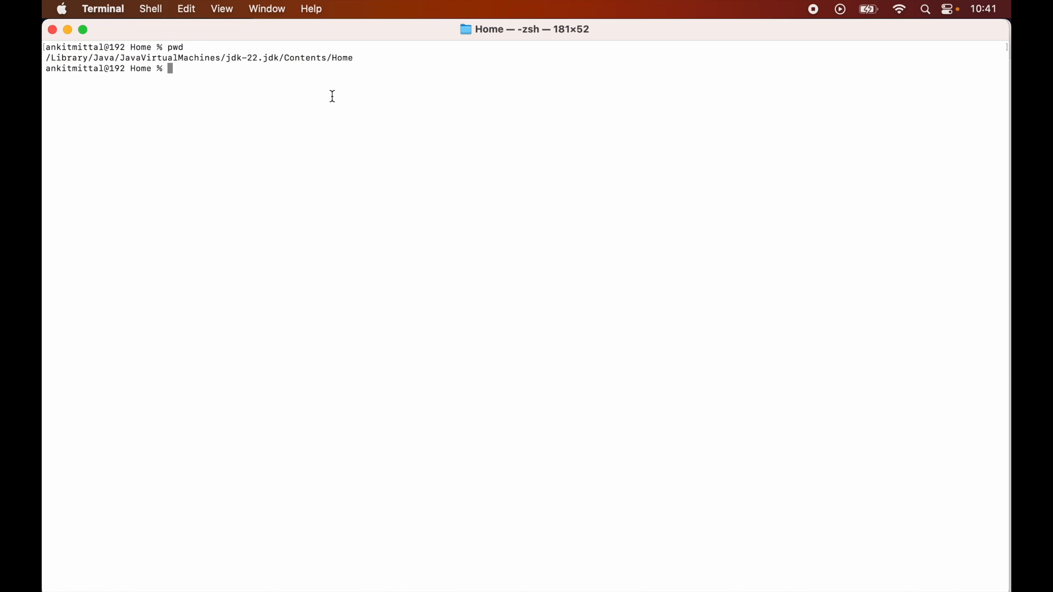
pyautogui.write('vi')
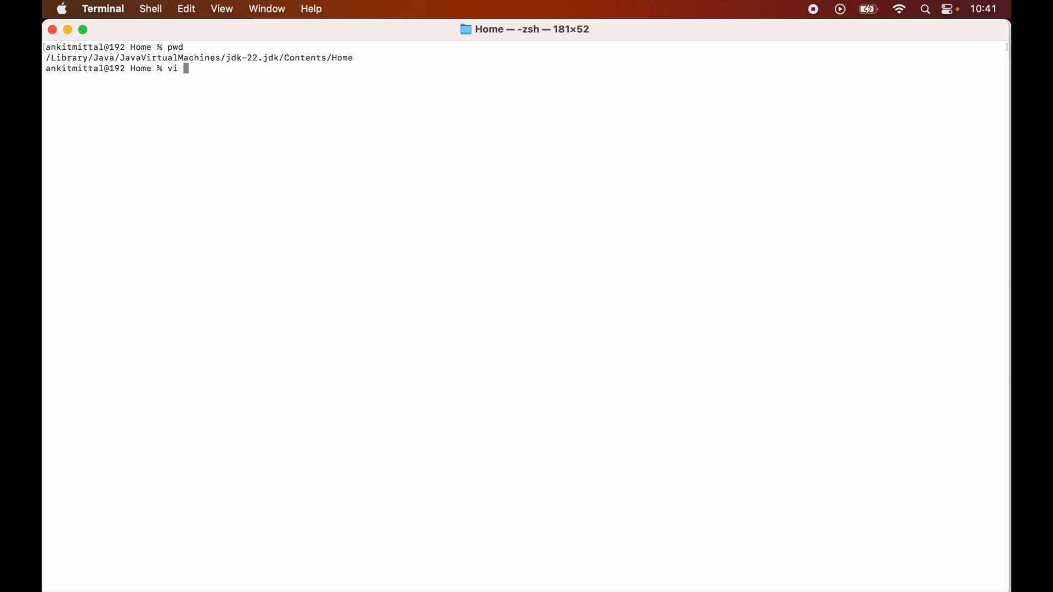
pyautogui.write('~/.zs')
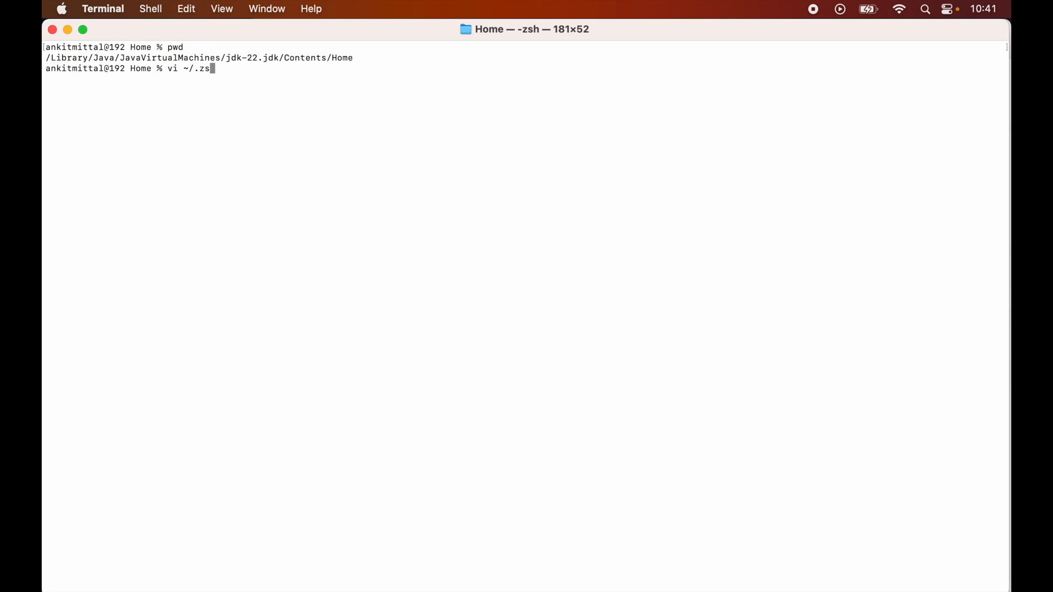
pyautogui.write('hrc')
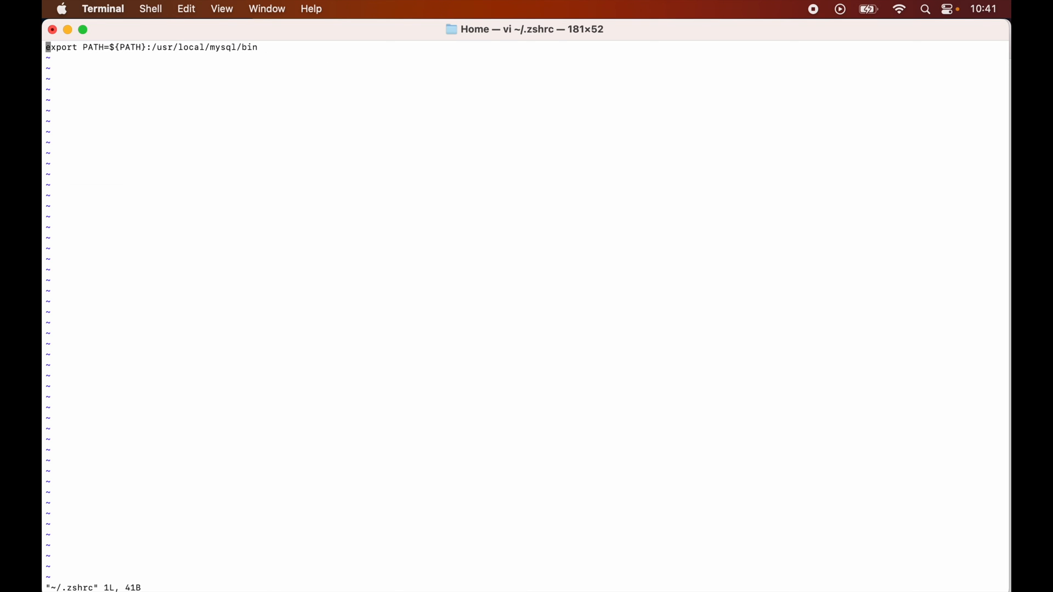
# Step: Insert JAVA_HOME=/Library/Java/JavaVirtualMachines/jdk-22.jdk/Contents/Home as a new line
pyautogui.press('i')
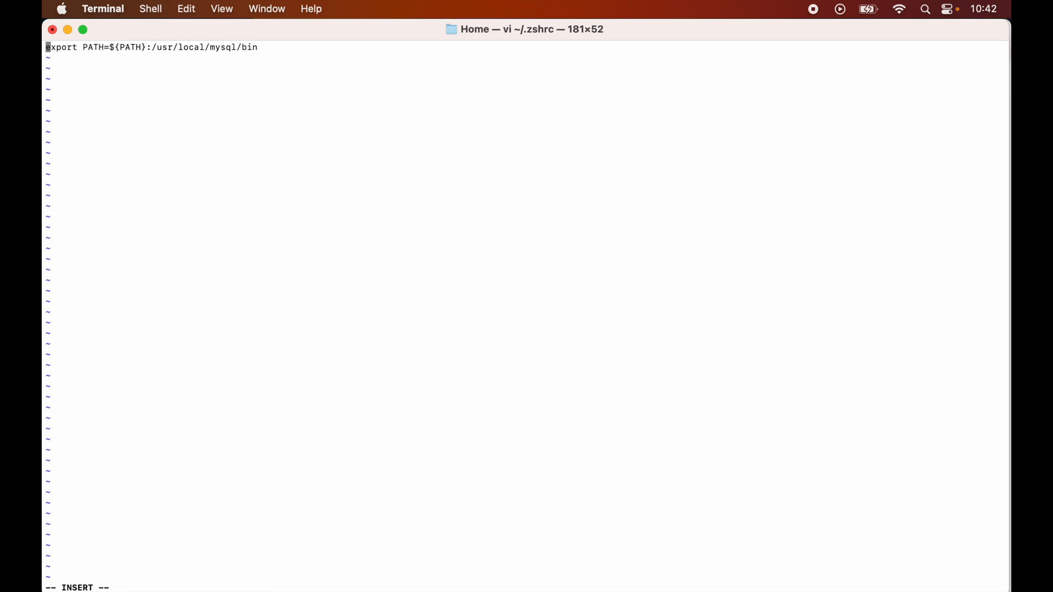
pyautogui.moveTo(70, 582)
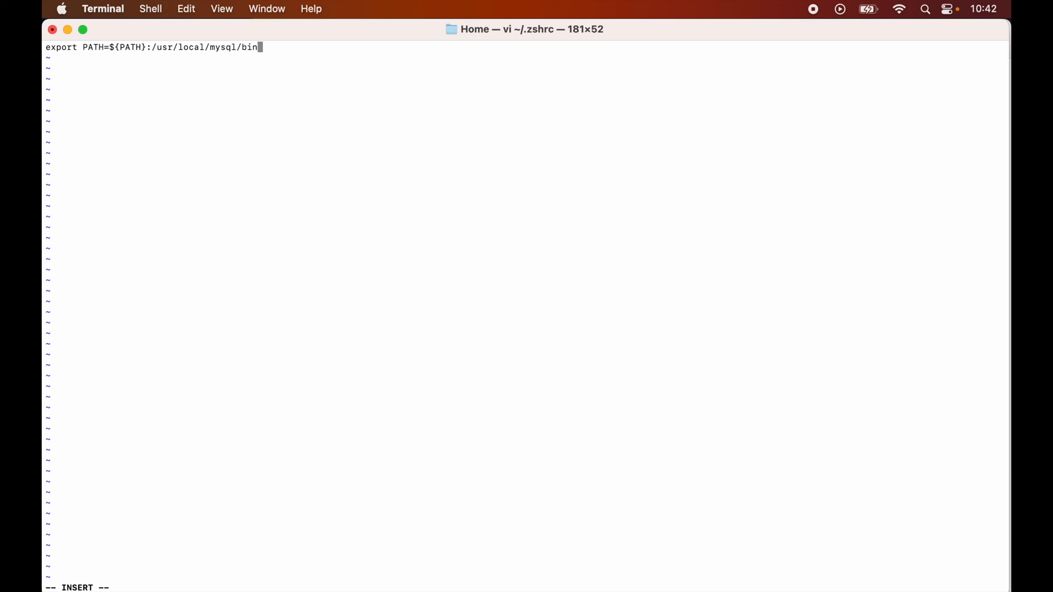
pyautogui.write('JAVA_')
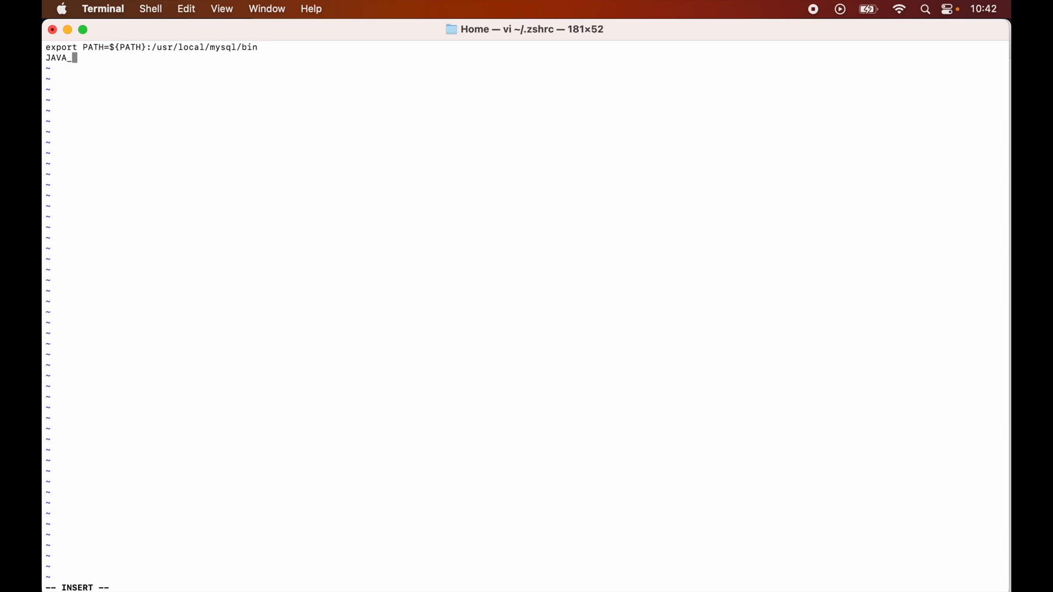
pyautogui.write('HOME=')
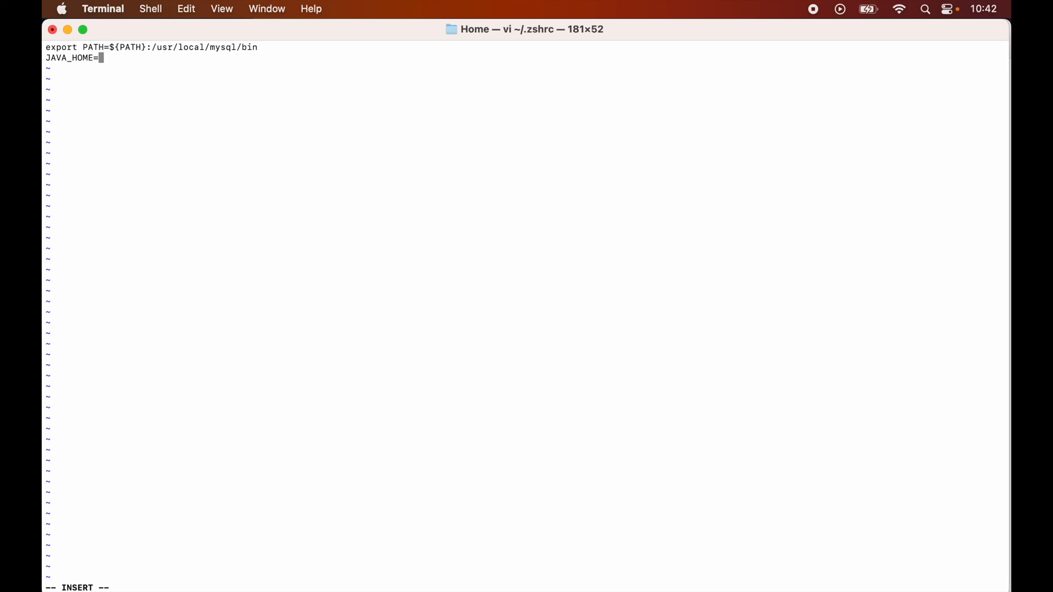
pyautogui.write('/Library/Java/JavaVirtualMachines/jdk-22.jdk/Contents/Home')
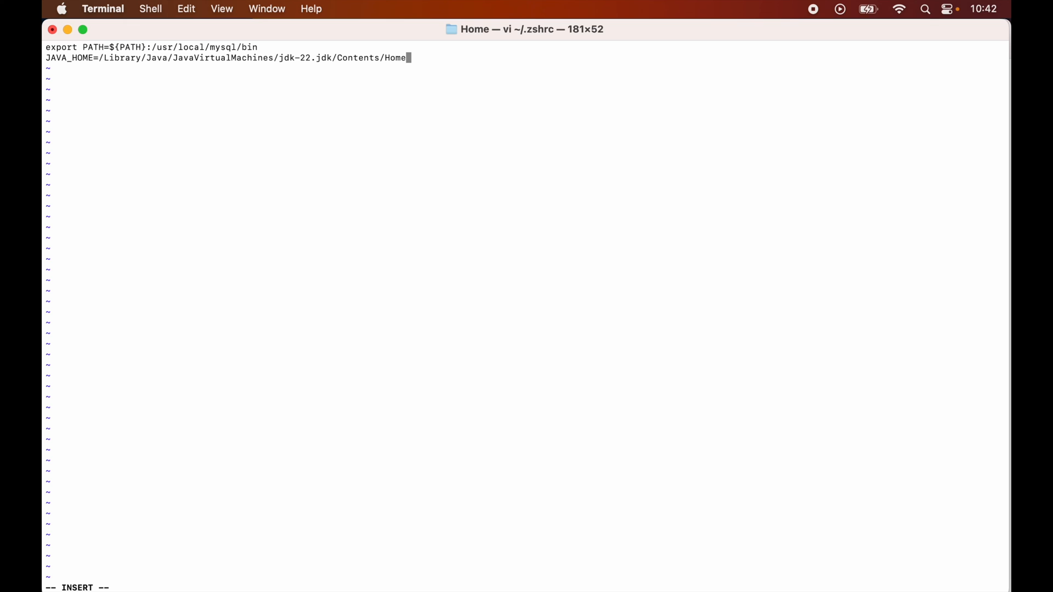
# Step: Save .zshrc with :wq and return to the zsh prompt
pyautogui.press('Escape')
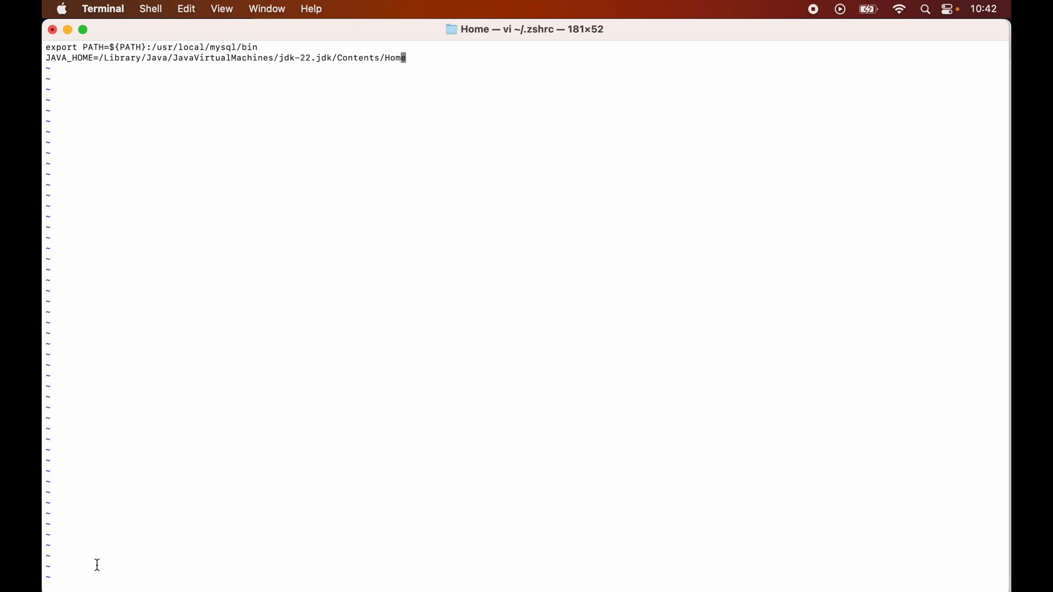
pyautogui.moveTo(242, 413)
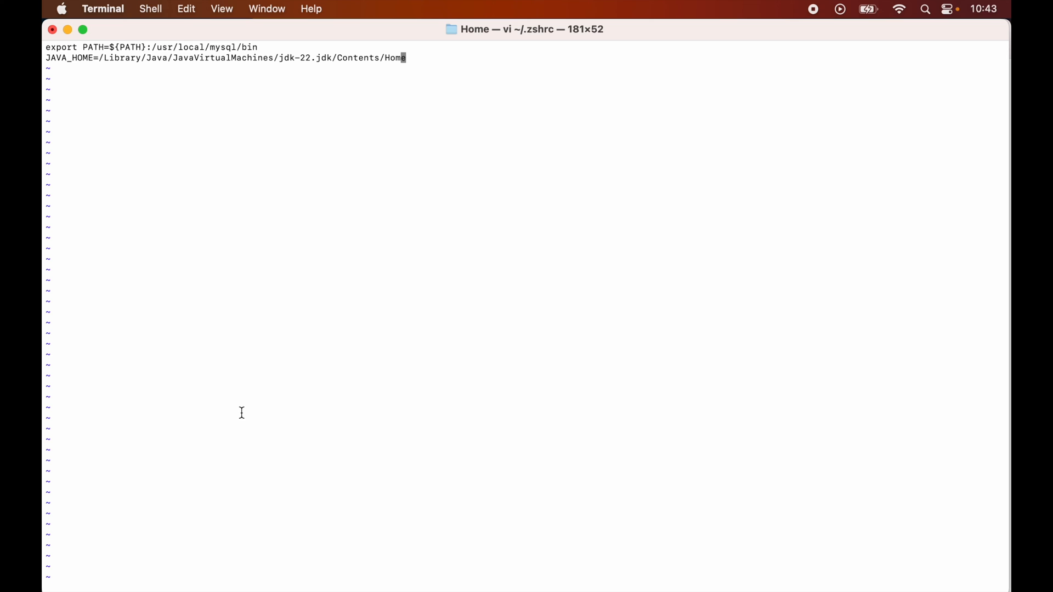
pyautogui.write(':wq')
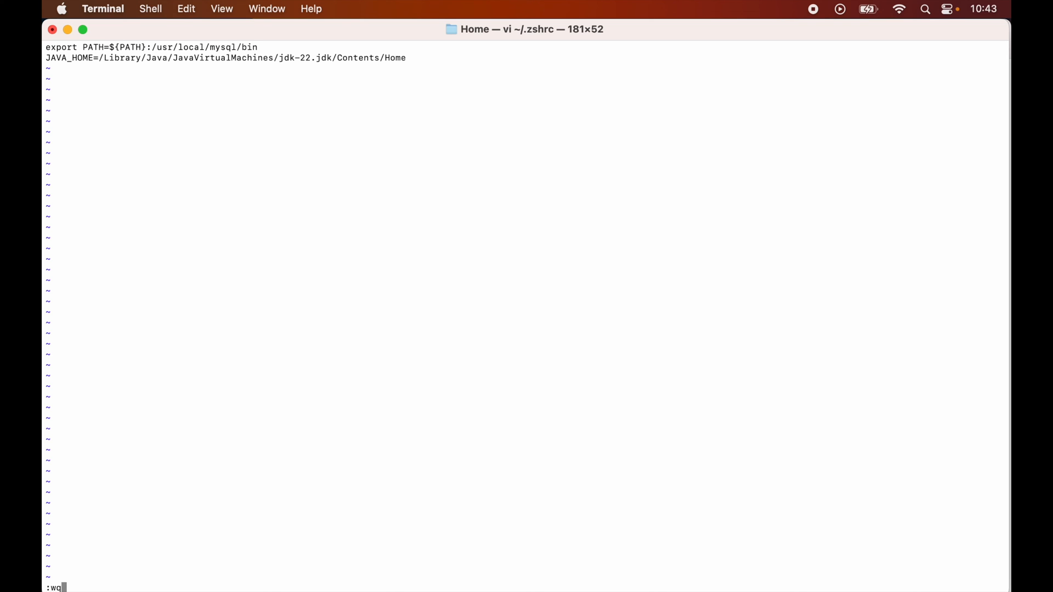
pyautogui.press('Return')
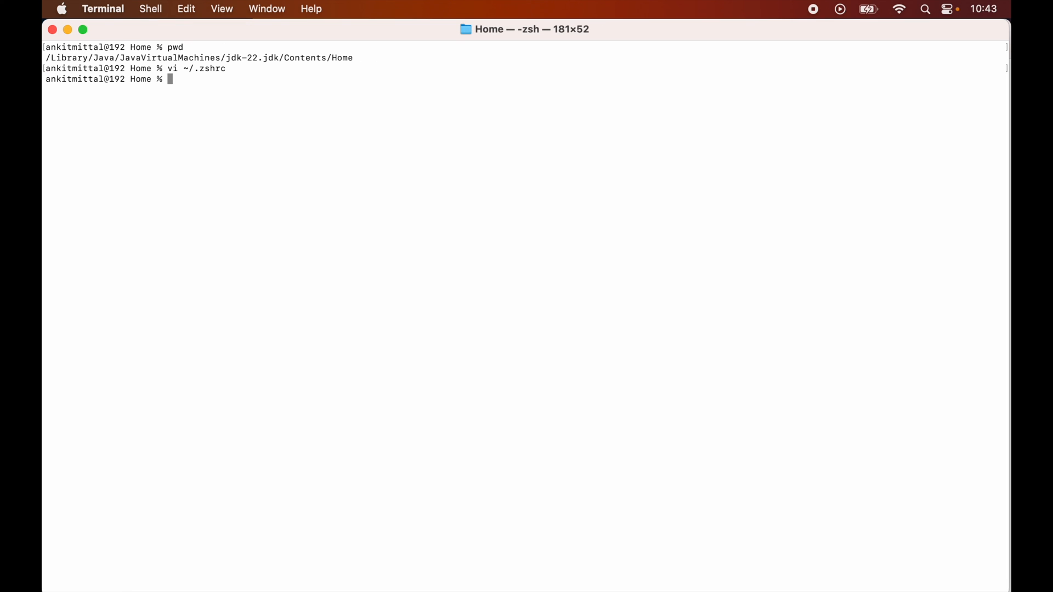
# Step: Reload the shell configuration with source ~/.zshrc
pyautogui.write('sour')
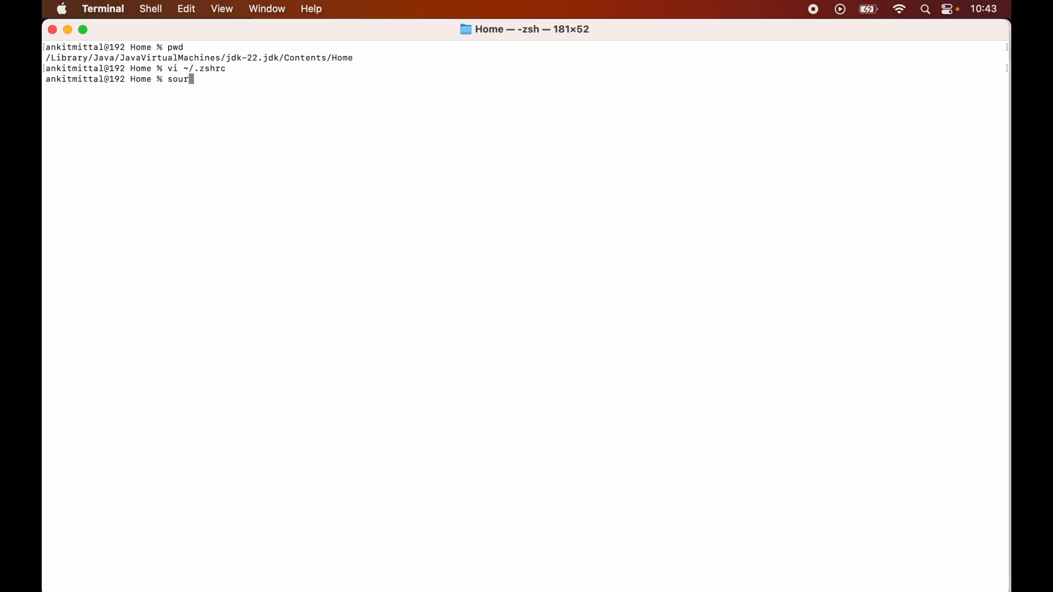
pyautogui.write('ce ~')
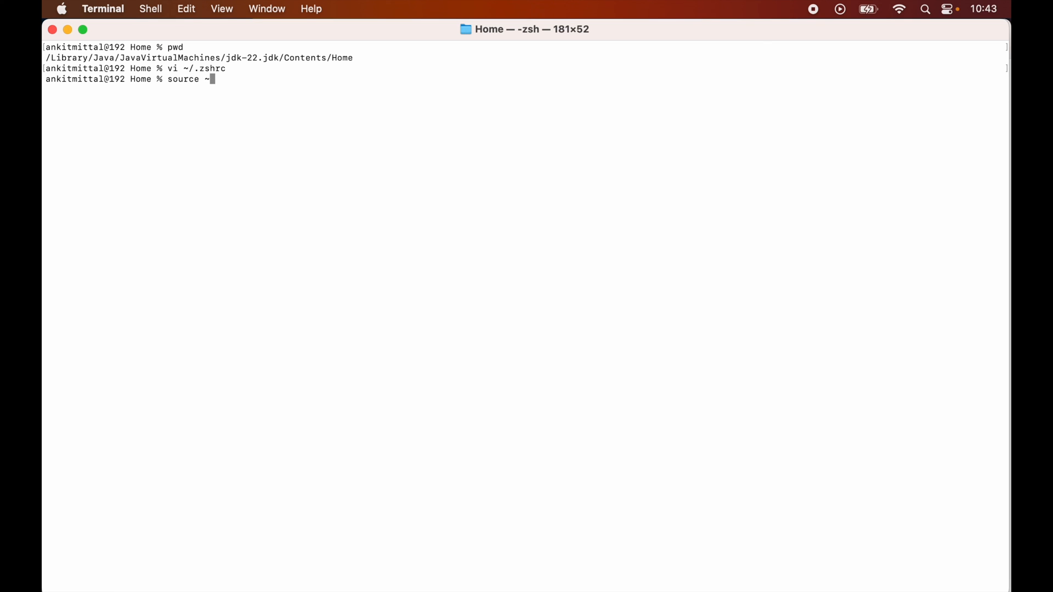
pyautogui.write('/')
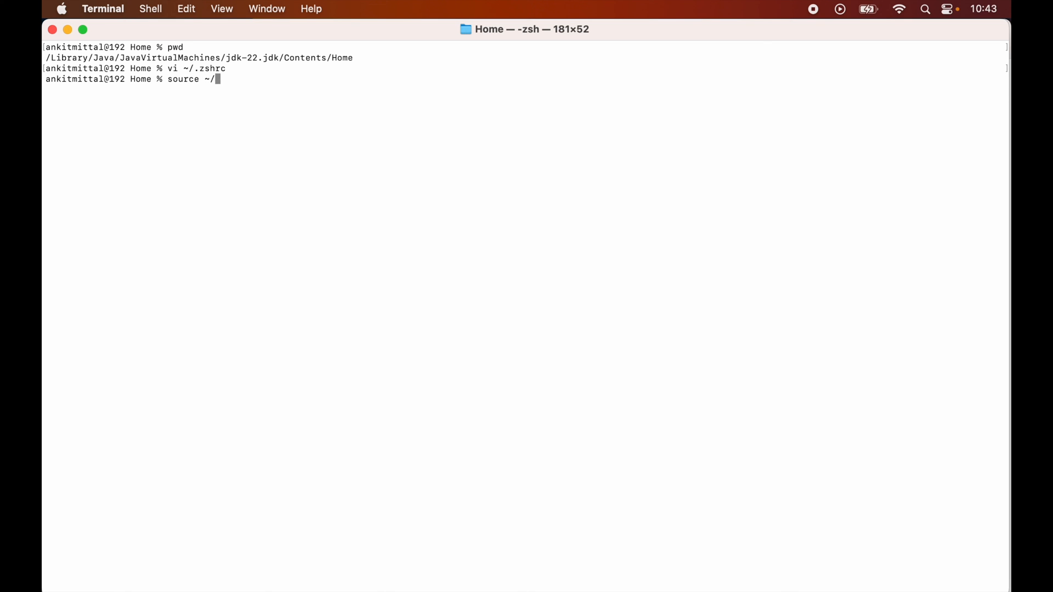
pyautogui.write('.zshrc')
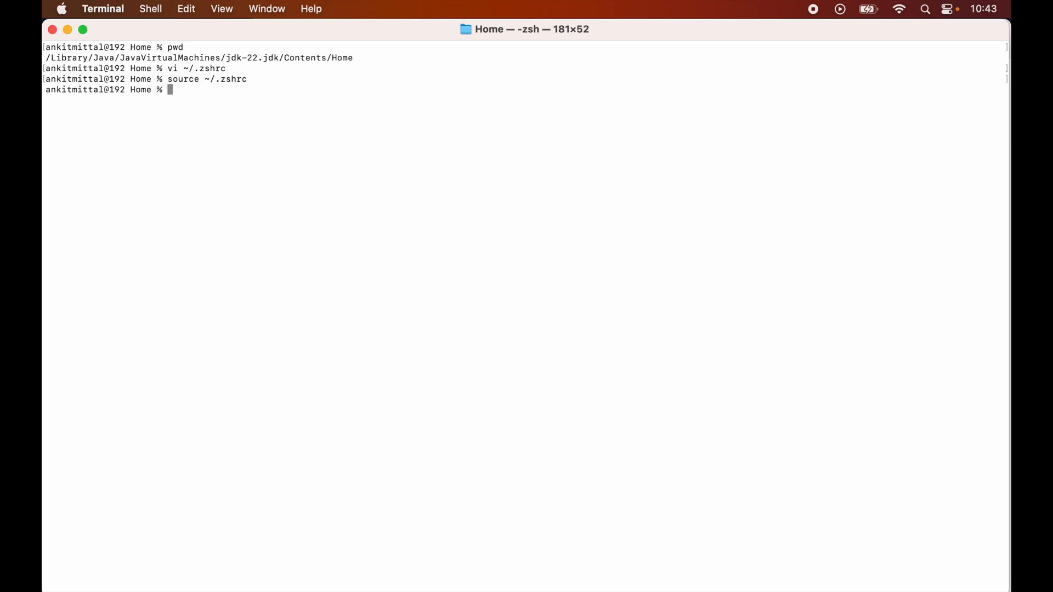
# Step: Run echo $JAVA_HOME, which prints /Library/Java/JavaVirtualMachines/jdk-22.jdk/Contents/Home
pyautogui.write('ec')
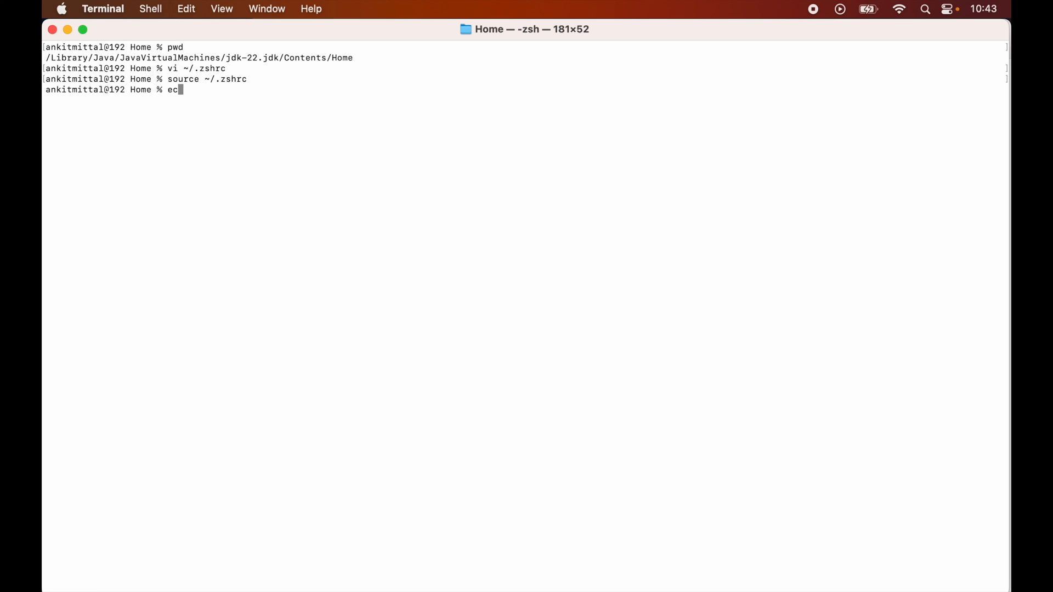
pyautogui.write('ho $')
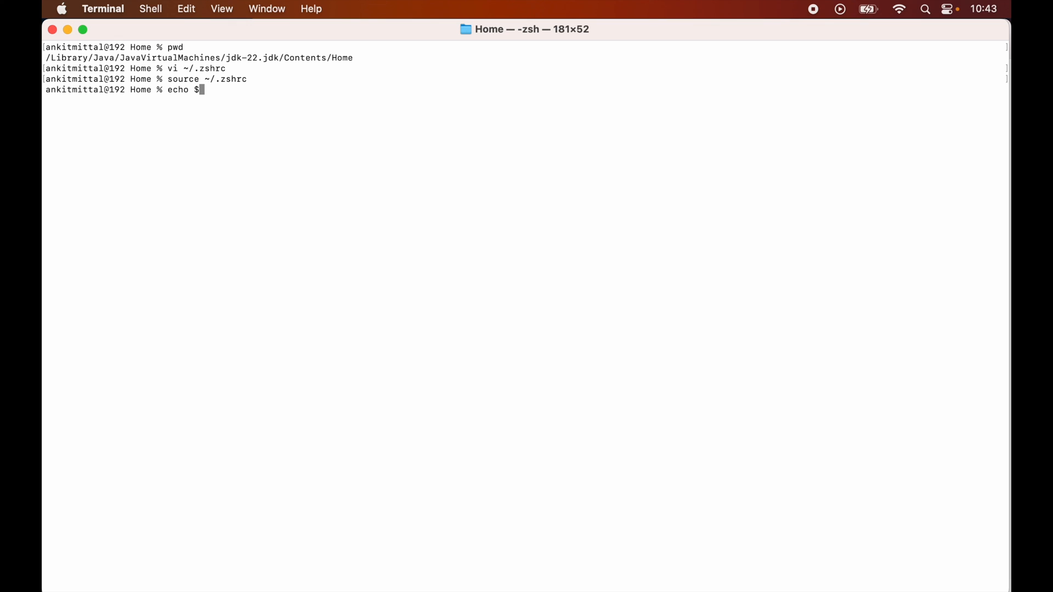
pyautogui.write('JAVA_')
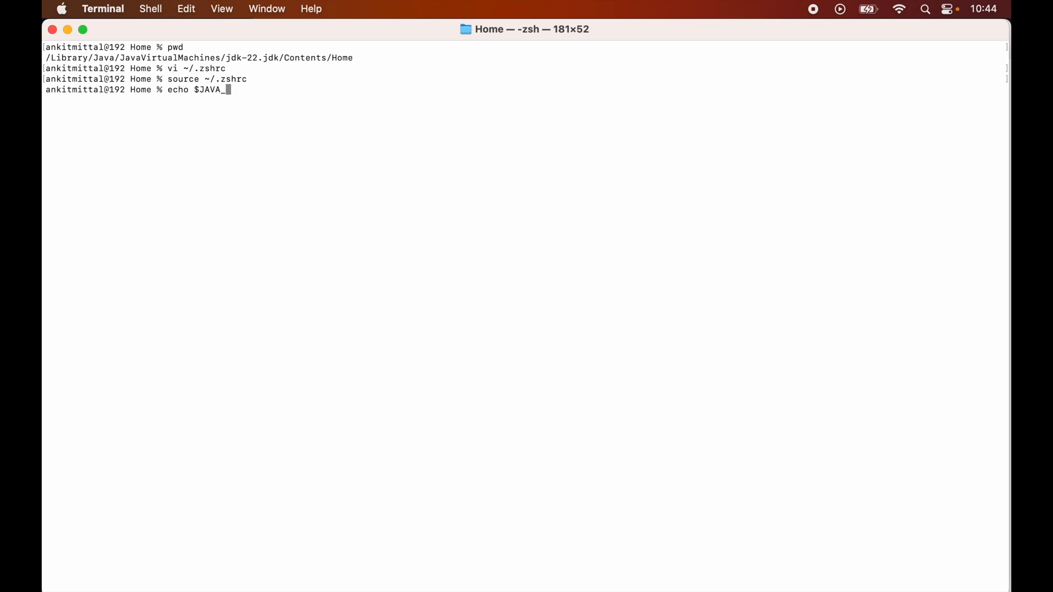
pyautogui.press('Enter')
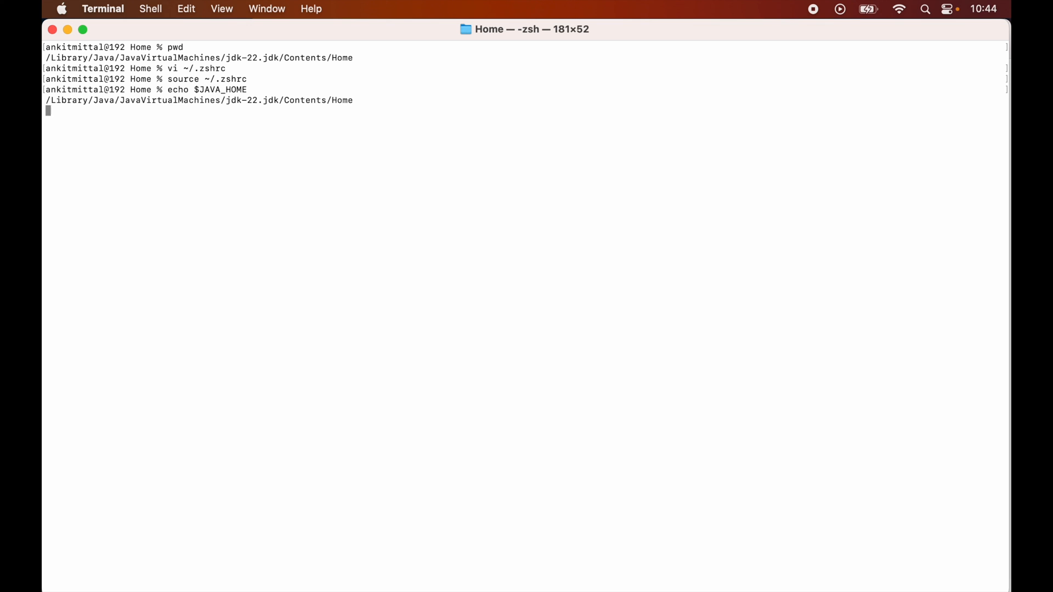